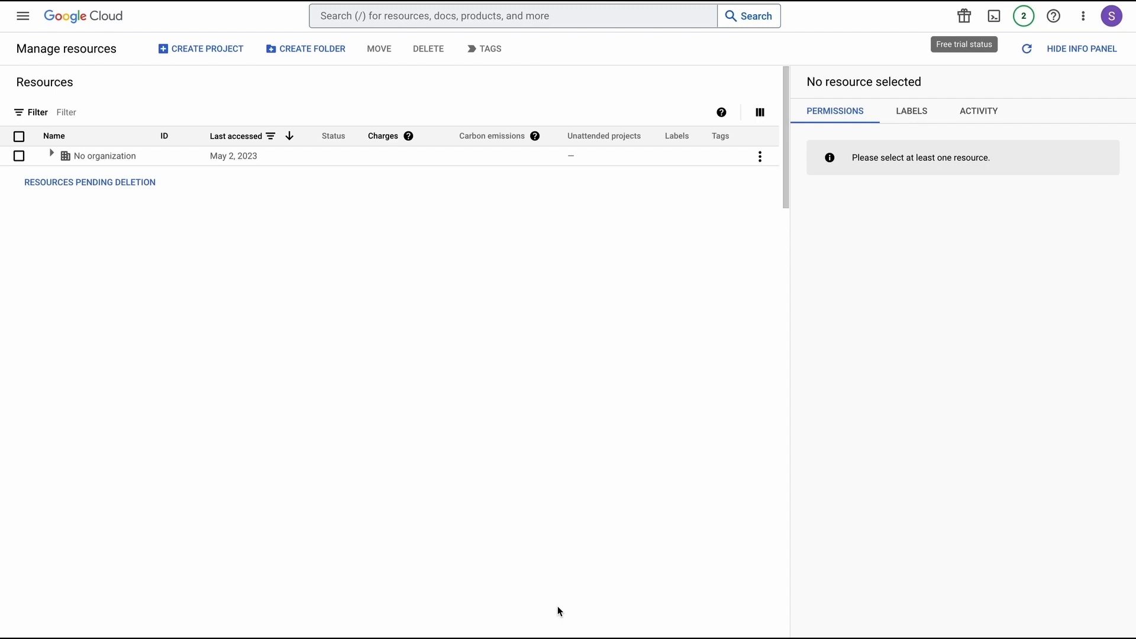
{"action": "mouse_move", "coordinate": [427, 389]}
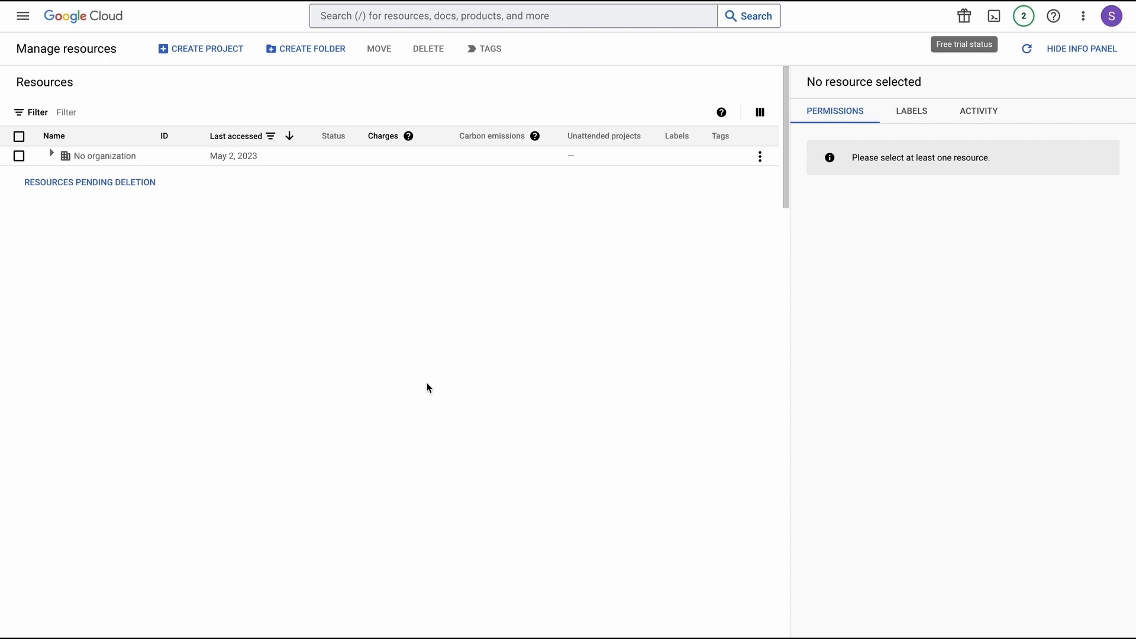
{"action": "mouse_move", "coordinate": [358, 302]}
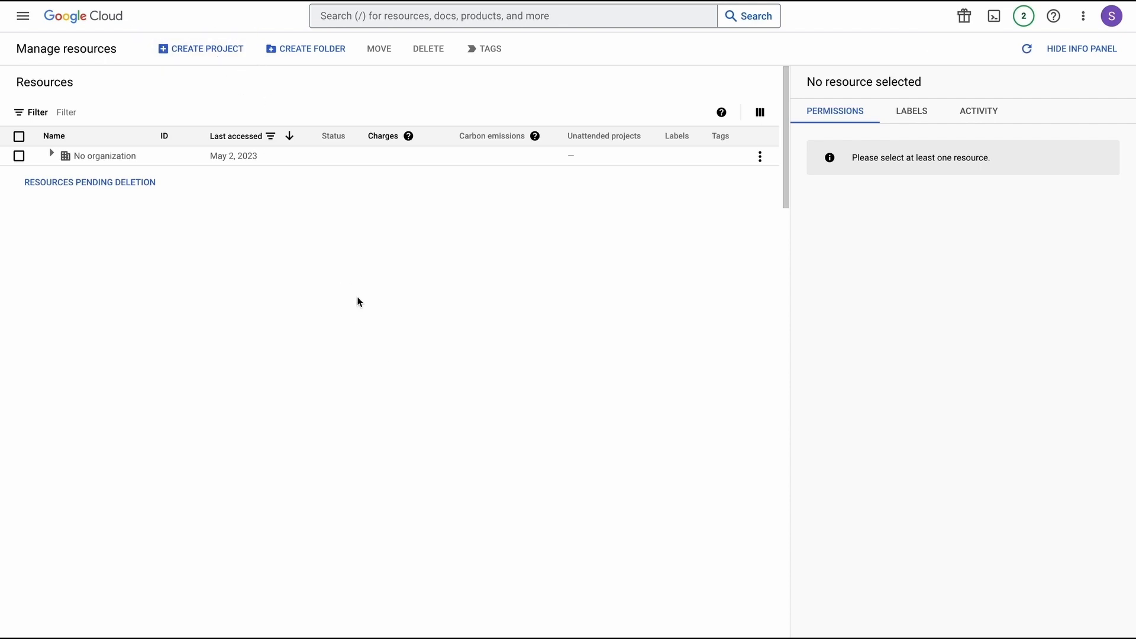
- Select the Google Social Login key project to show its dashboard
{"action": "left_click", "coordinate": [206, 49]}
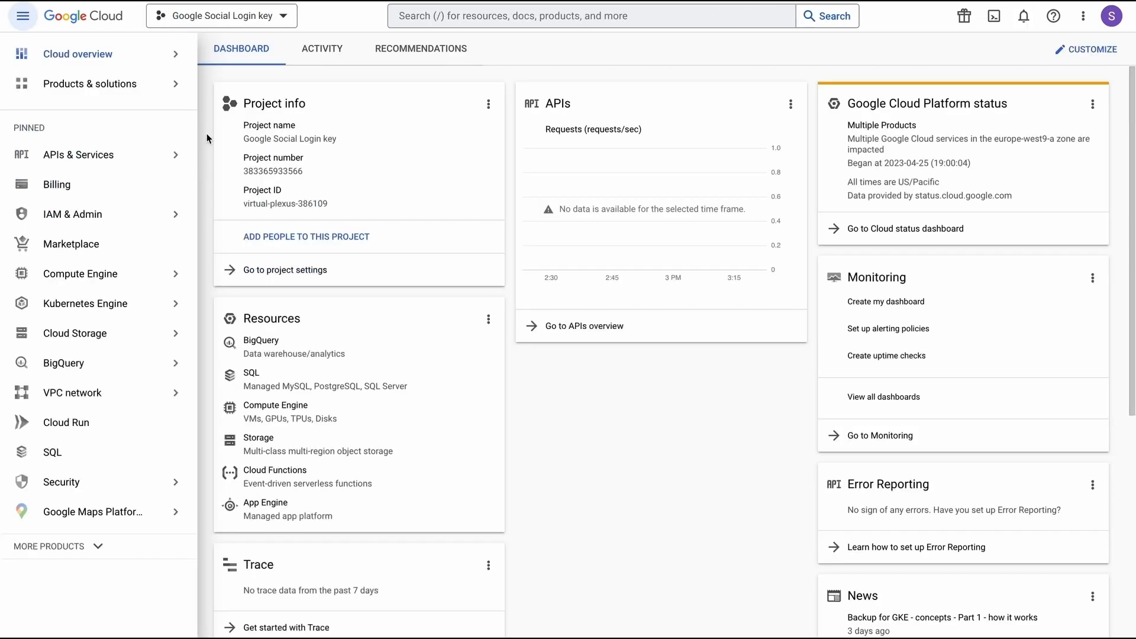
- Create an OAuth consent screen with External user type under APIs & Services
{"action": "left_click", "coordinate": [78, 154]}
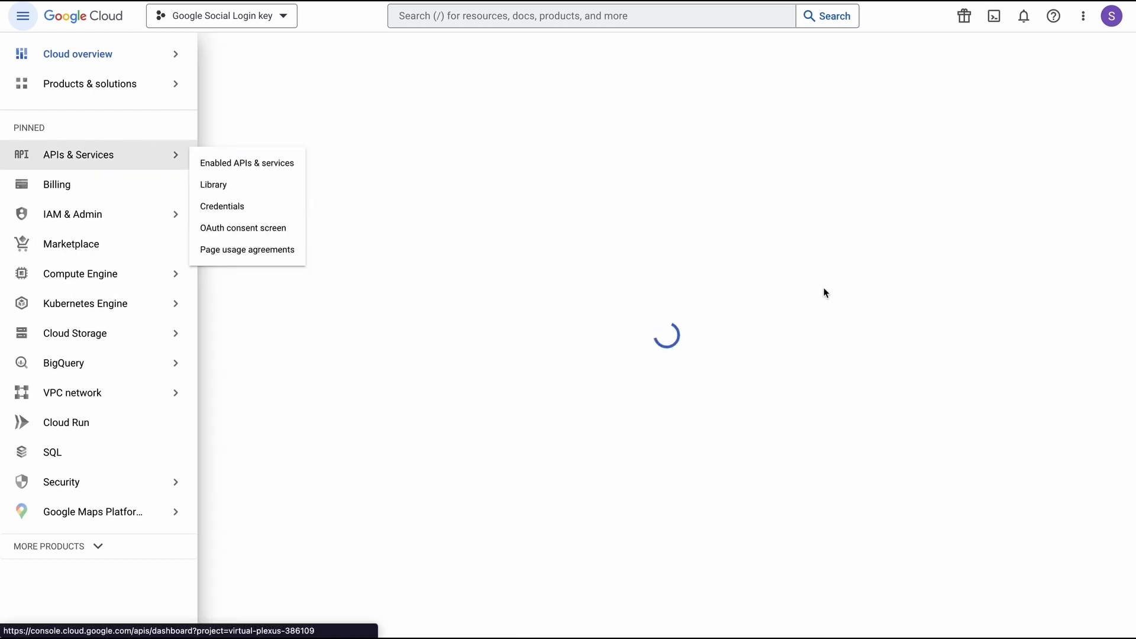
{"action": "left_click", "coordinate": [248, 162]}
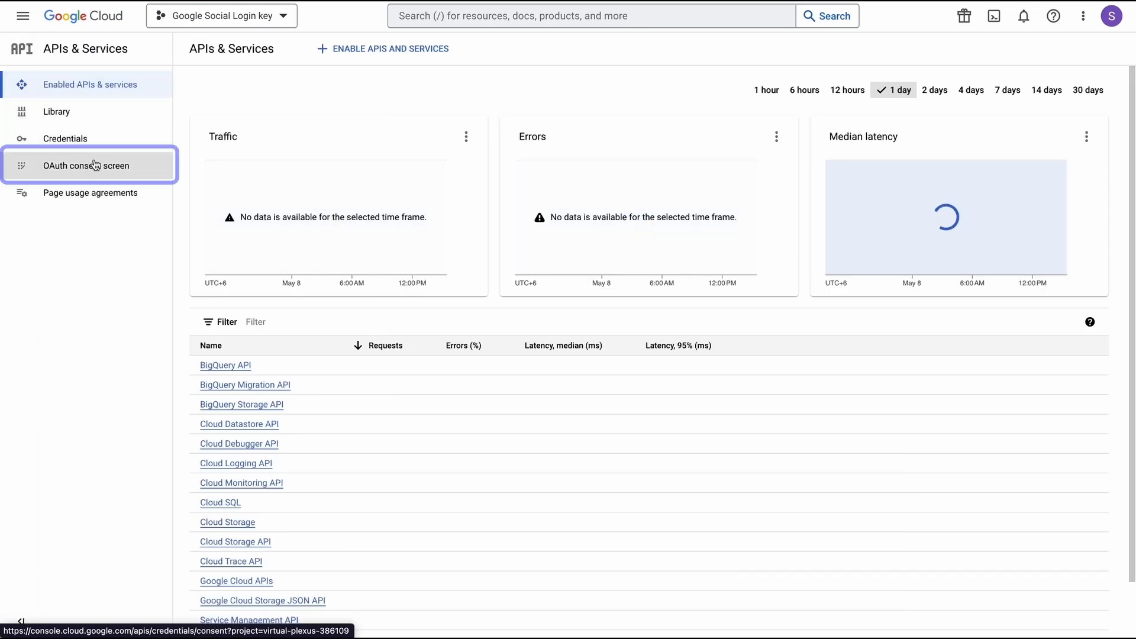
{"action": "left_click", "coordinate": [86, 166]}
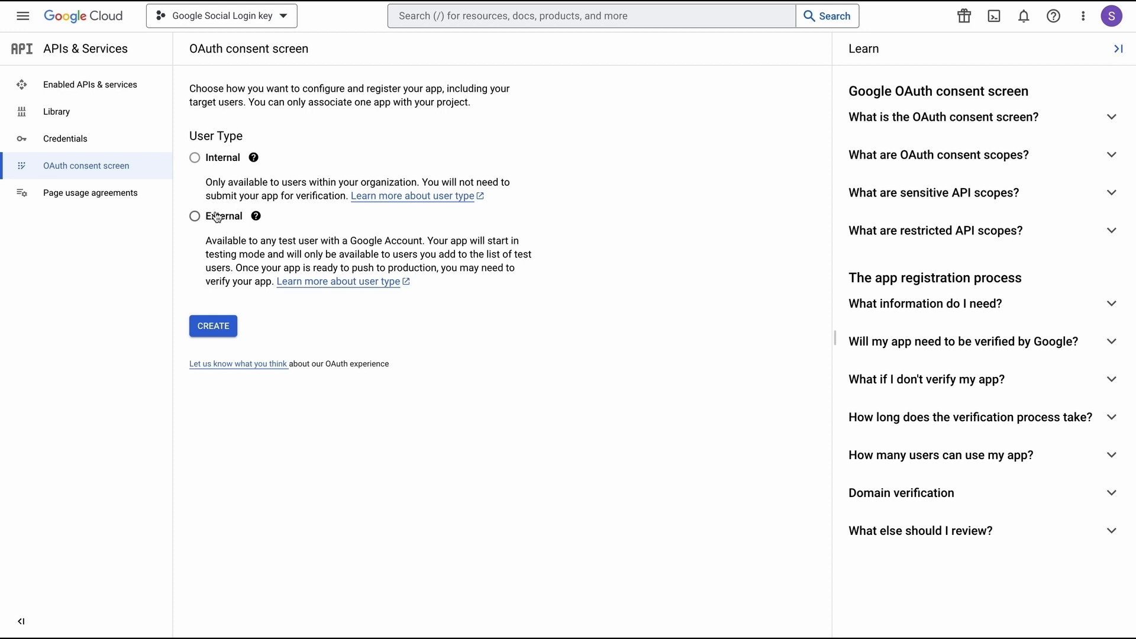
{"action": "left_click", "coordinate": [194, 215]}
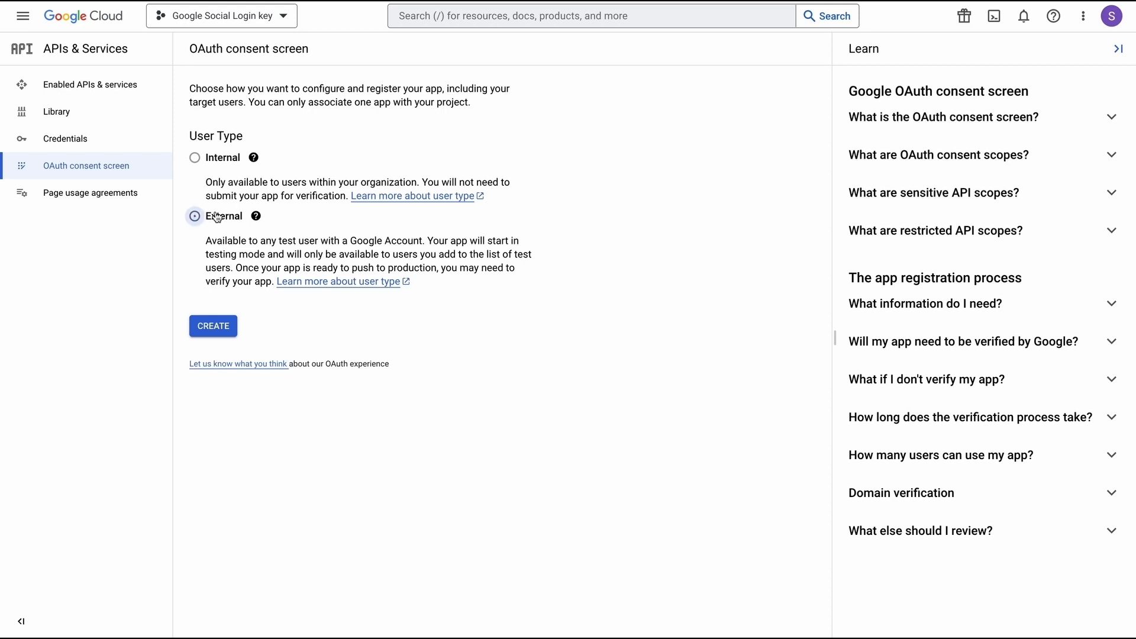
{"action": "left_click", "coordinate": [213, 325]}
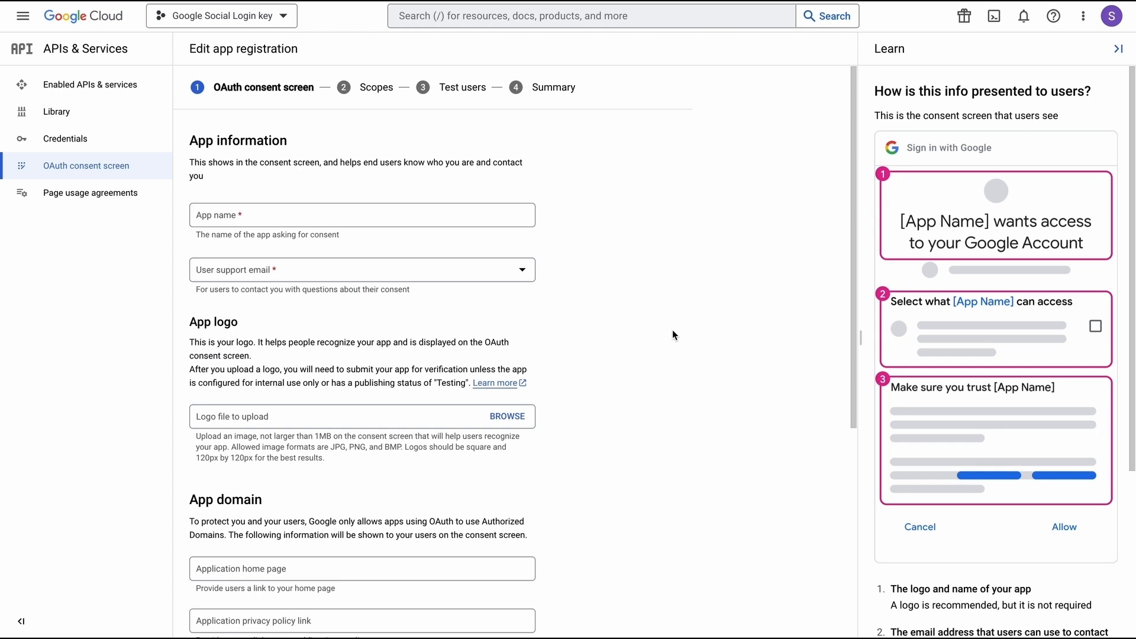
{"action": "mouse_move", "coordinate": [519, 247]}
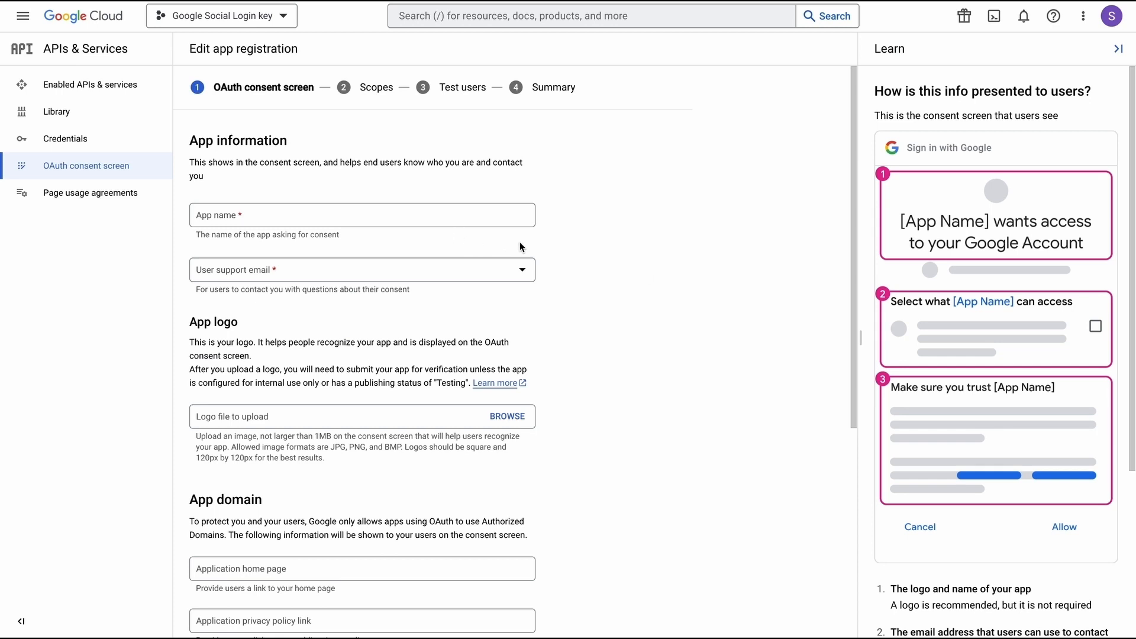
{"action": "mouse_move", "coordinate": [592, 298]}
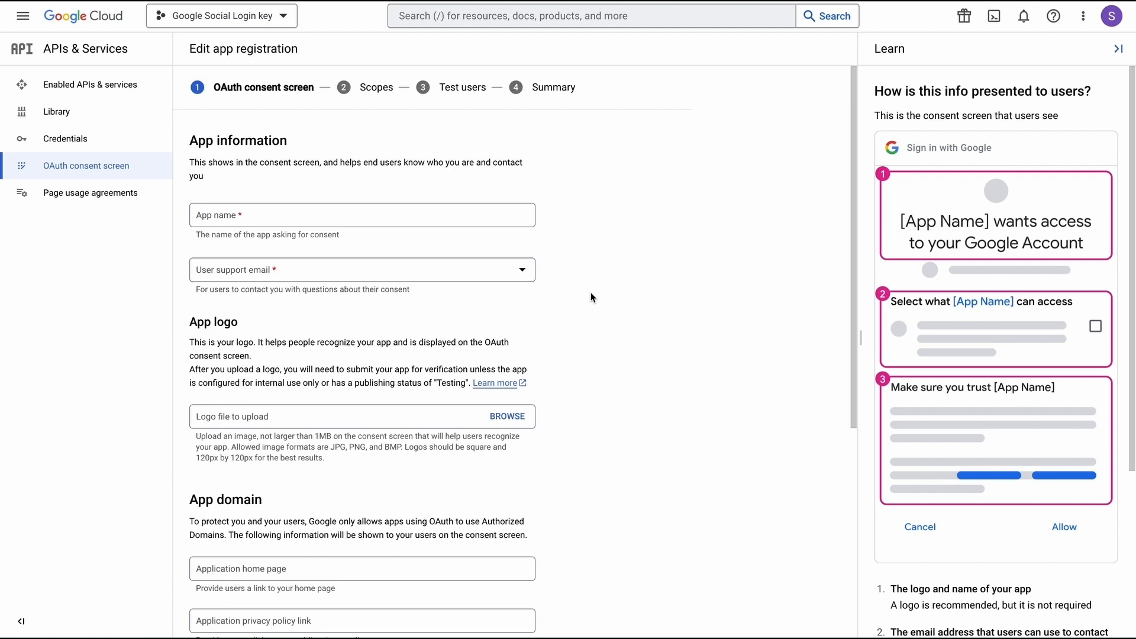
- Accept the App information step with Save and Continue to reach Scopes
{"action": "scroll", "scroll_direction": "down", "scroll_amount": 3}
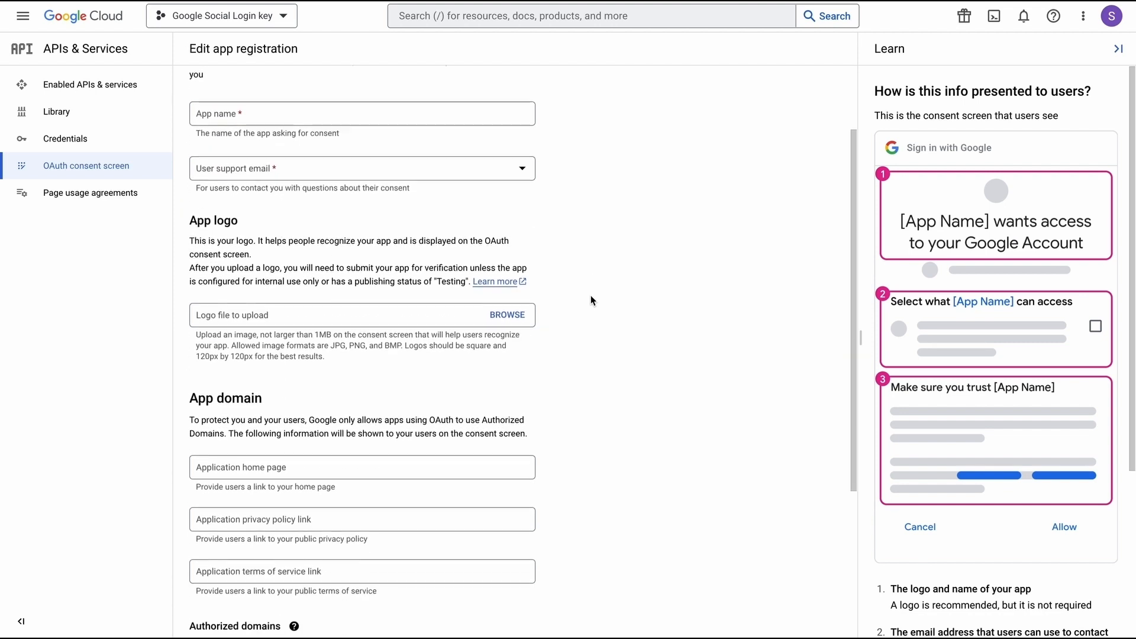
{"action": "scroll", "scroll_direction": "down", "scroll_amount": 3}
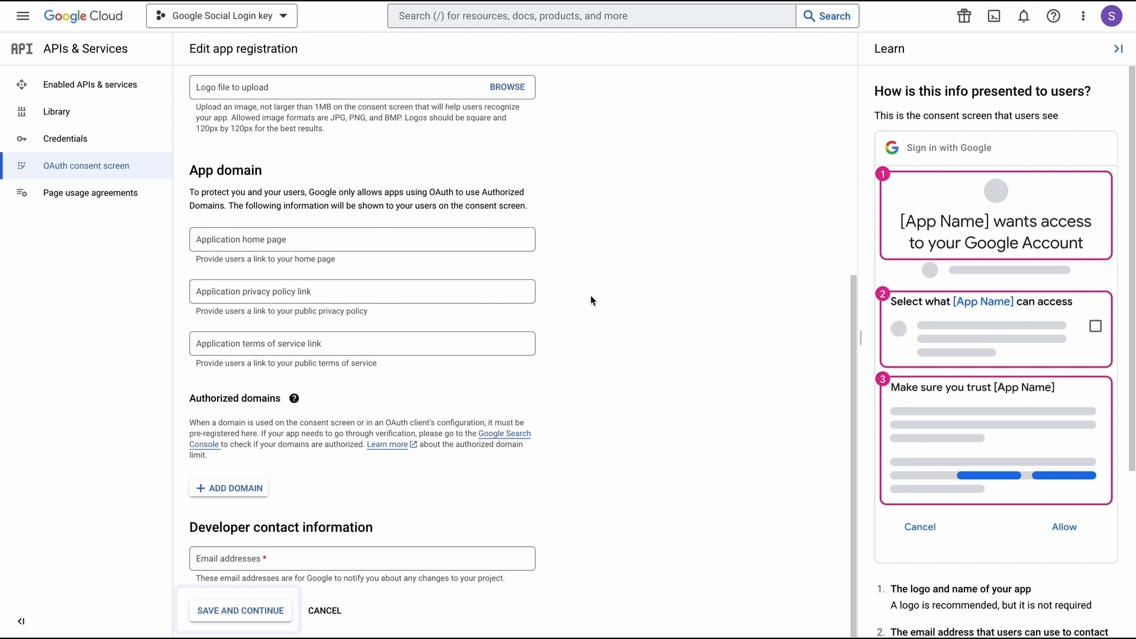
{"action": "left_click", "coordinate": [240, 611]}
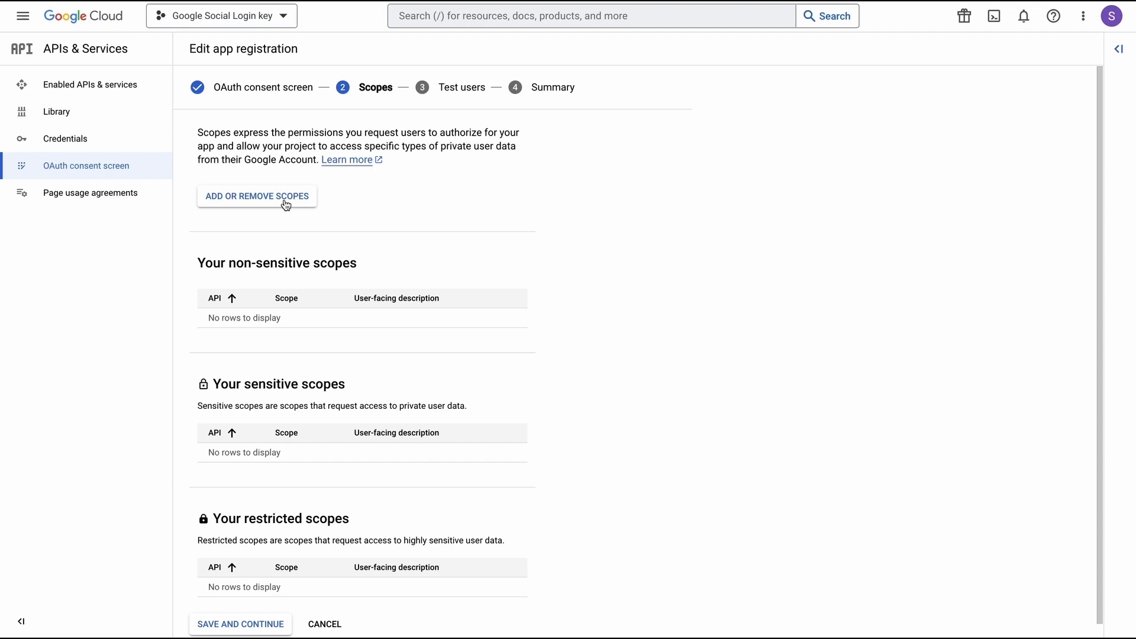
- Add the userinfo.email and userinfo.profile scopes, update, and continue to Test users
{"action": "left_click", "coordinate": [257, 196]}
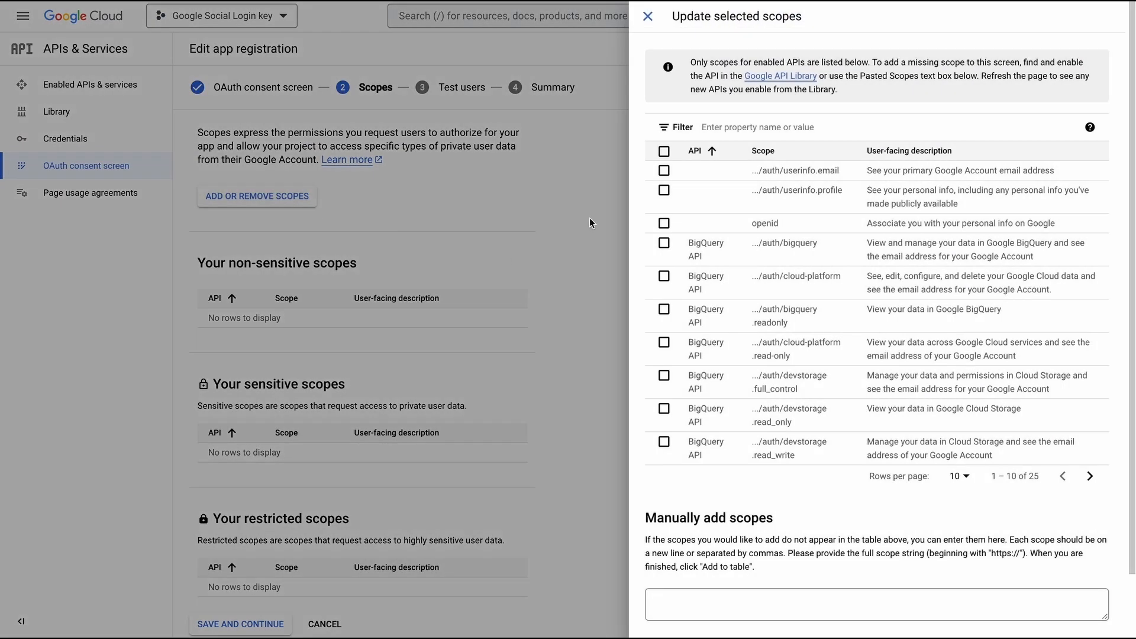
{"action": "mouse_move", "coordinate": [664, 174]}
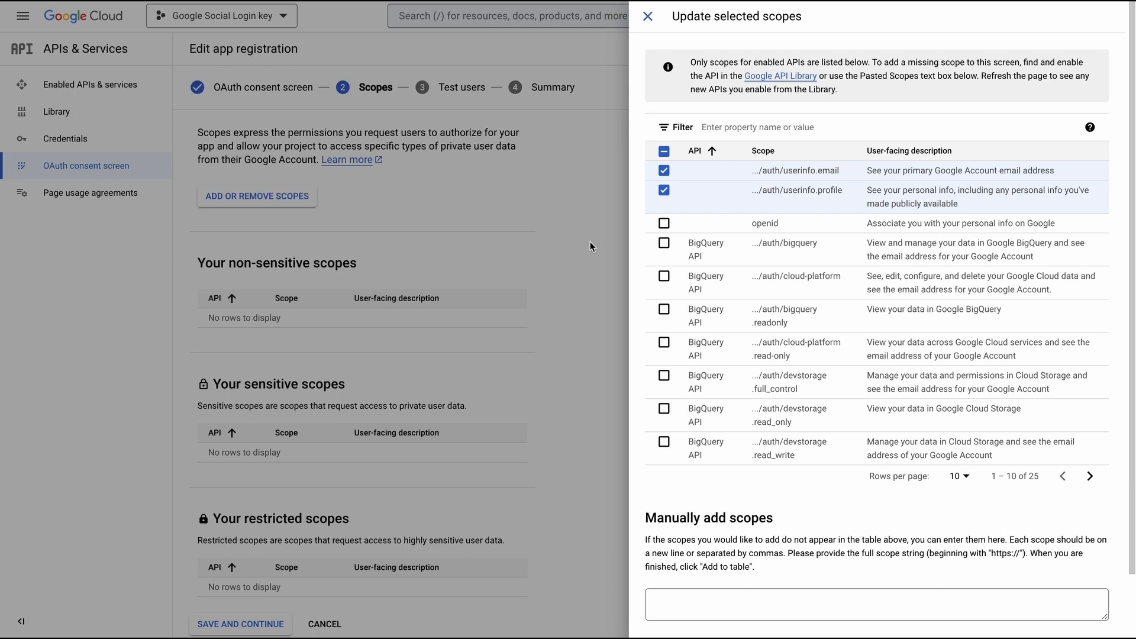
{"action": "mouse_move", "coordinate": [725, 500]}
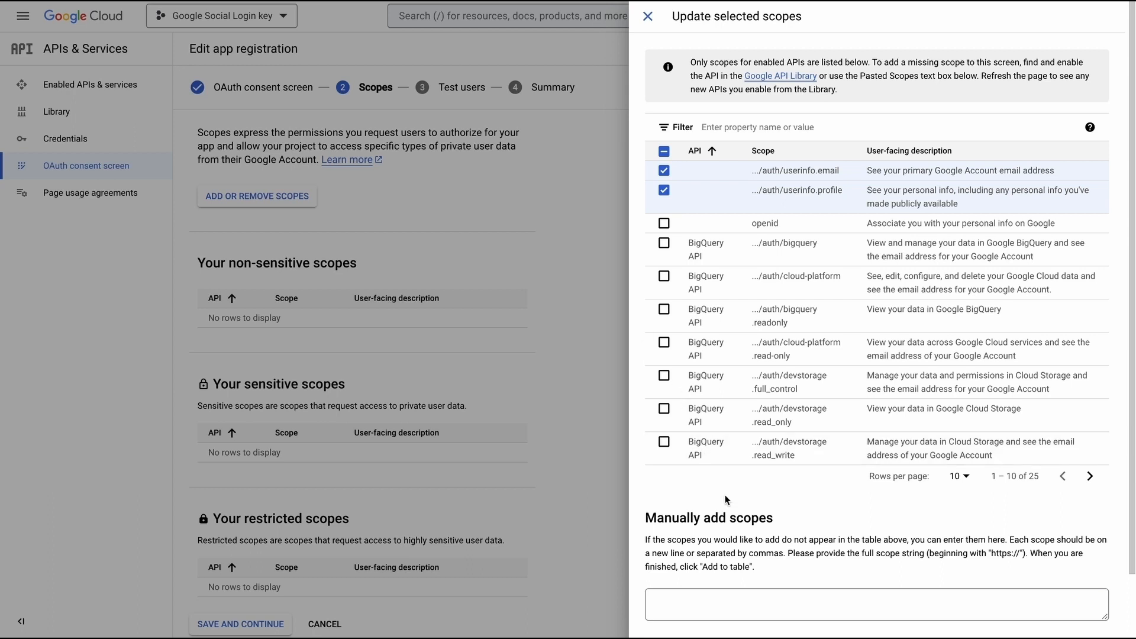
{"action": "scroll", "scroll_direction": "down", "scroll_amount": 3}
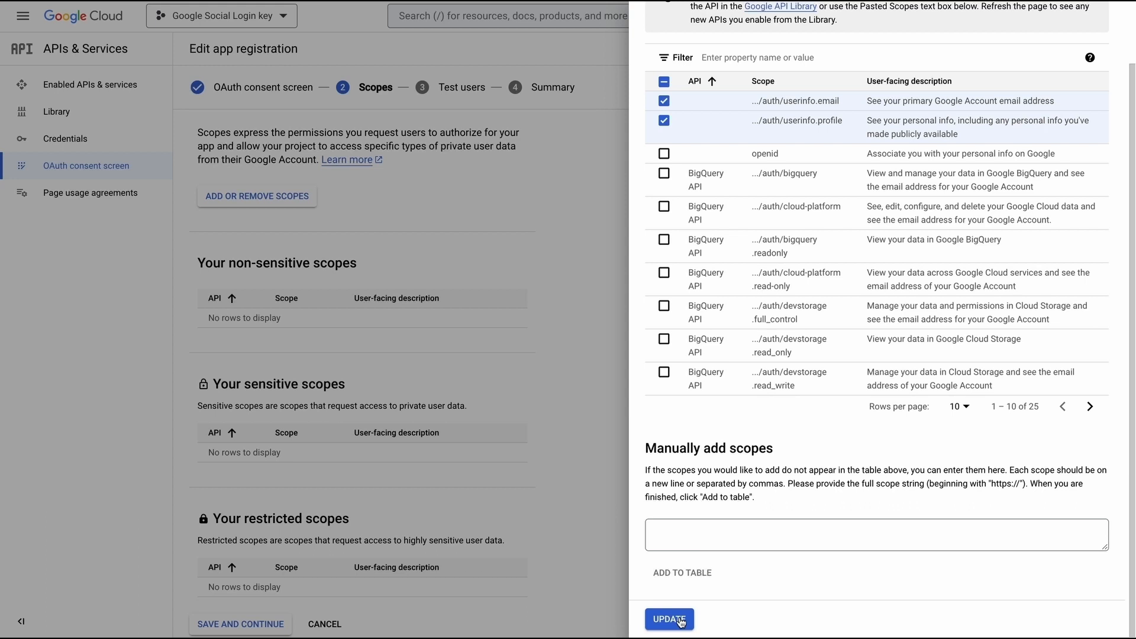
{"action": "left_click", "coordinate": [668, 619]}
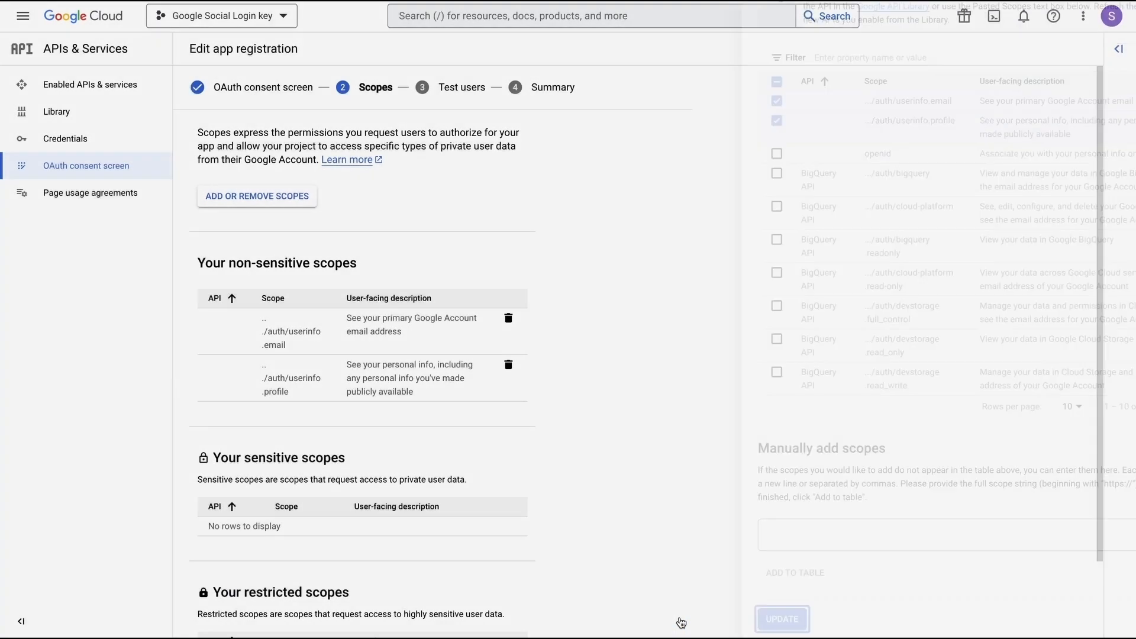
{"action": "left_click", "coordinate": [782, 619]}
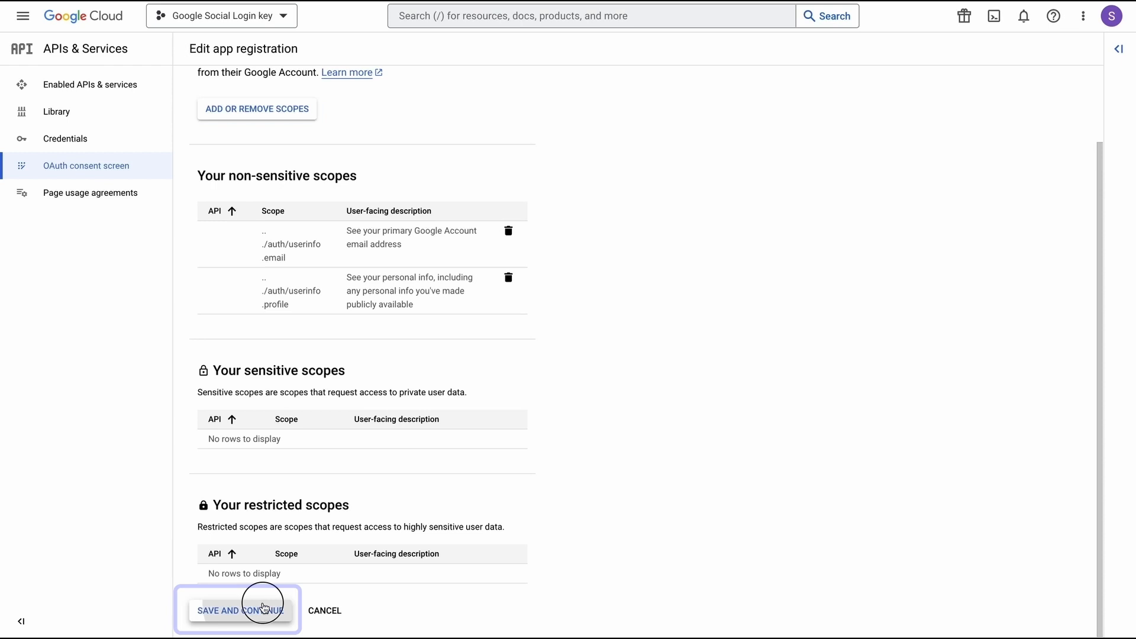
{"action": "left_click", "coordinate": [240, 611]}
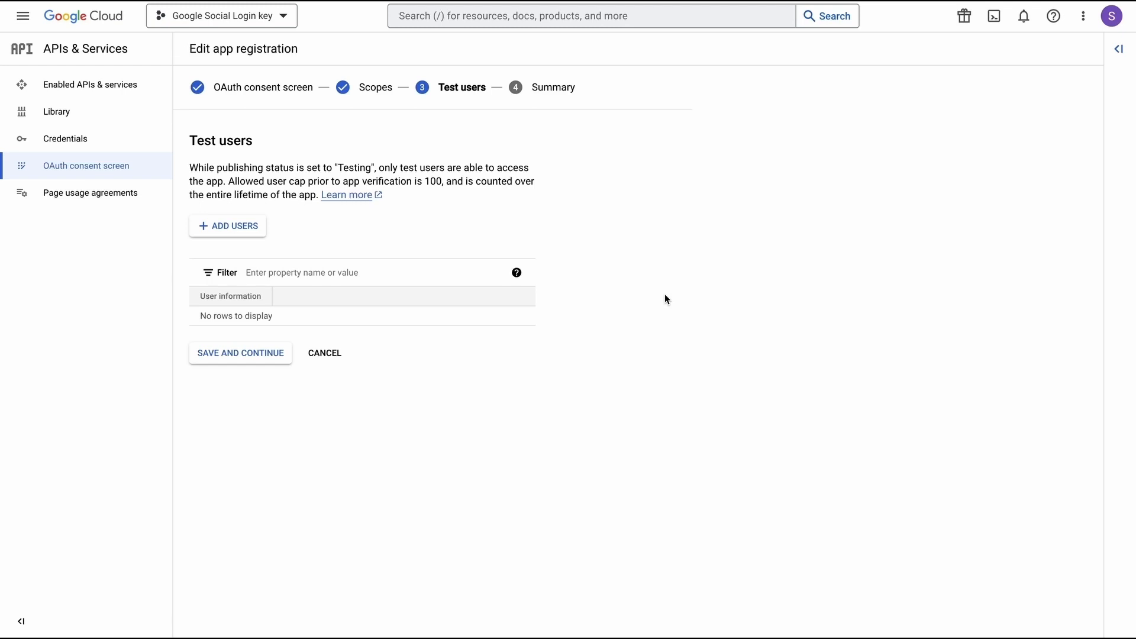
{"action": "mouse_move", "coordinate": [269, 346]}
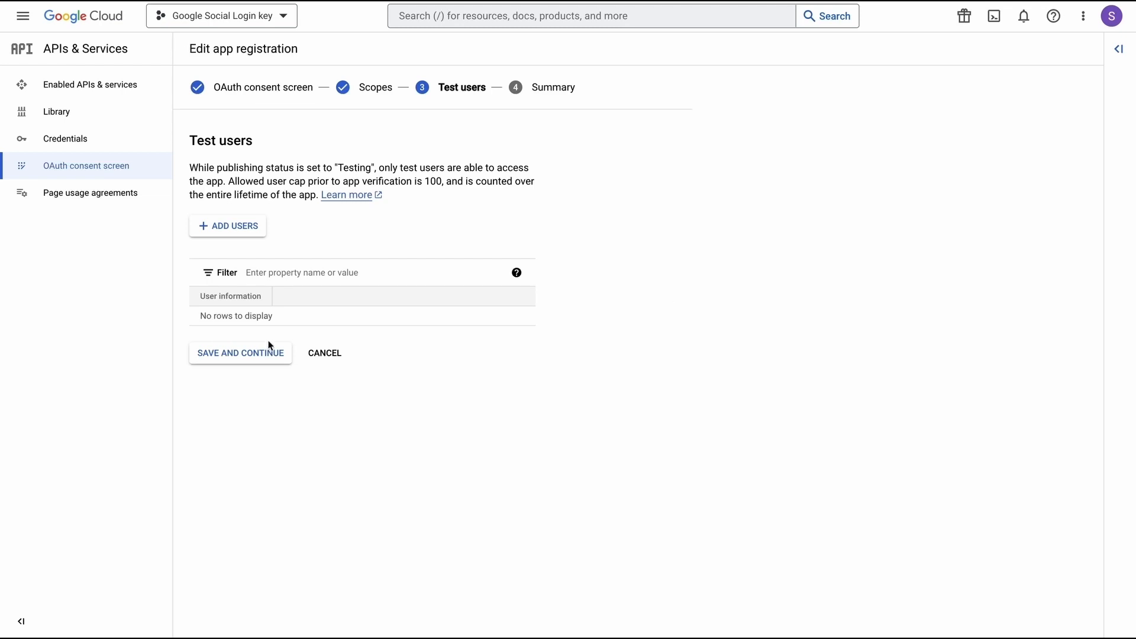
- Continue past Test users without adding any and review the Summary
{"action": "left_click", "coordinate": [240, 353]}
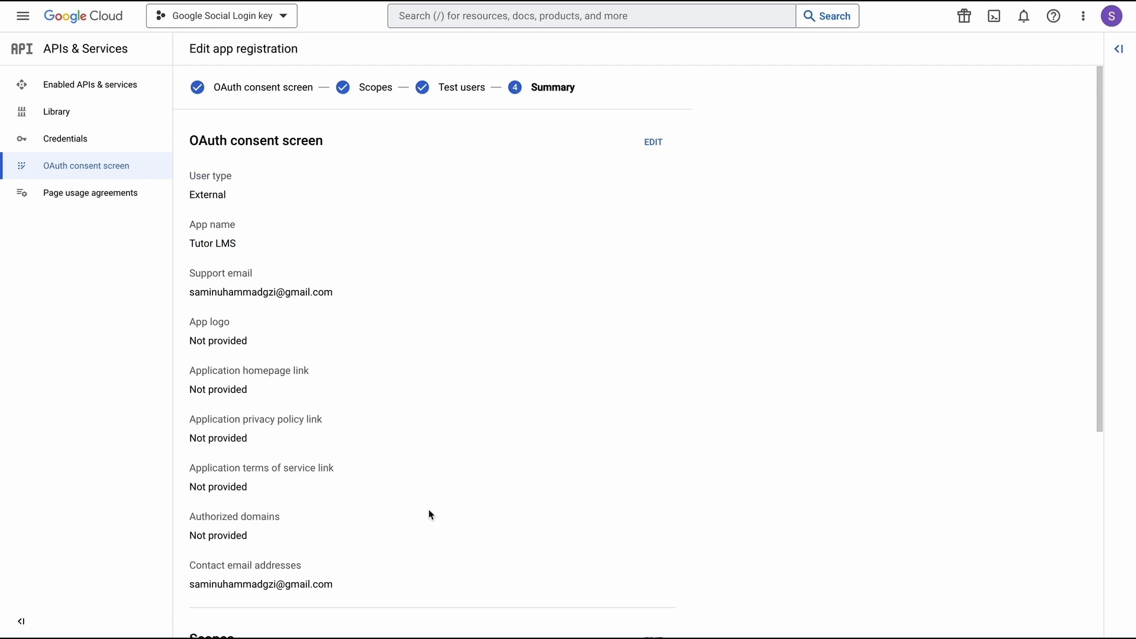
{"action": "scroll", "scroll_direction": "down", "scroll_amount": 3}
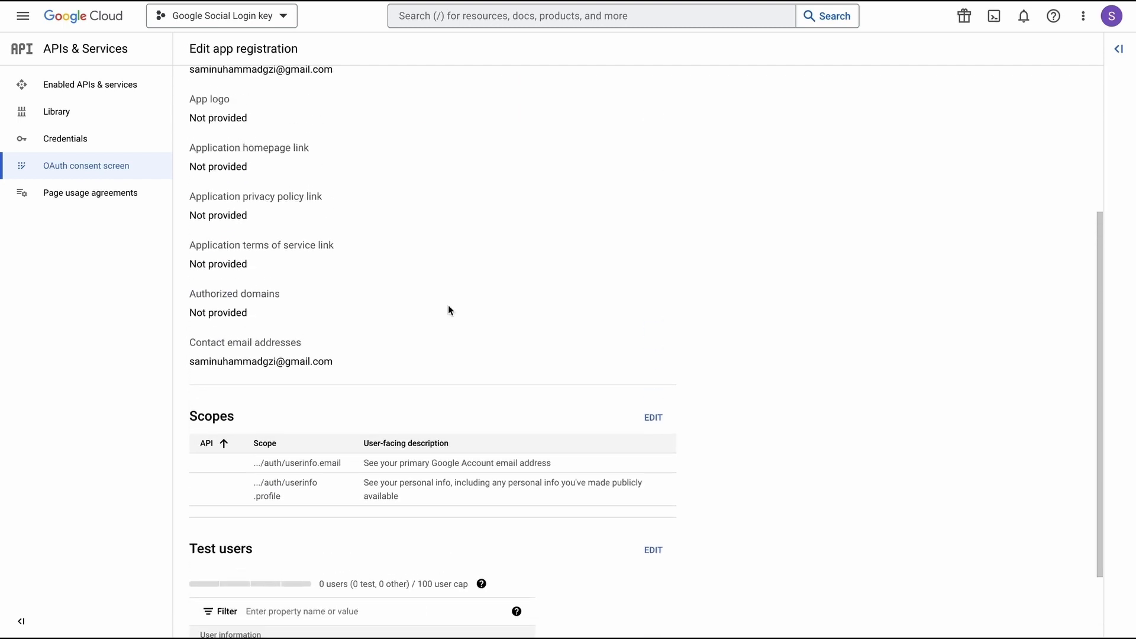
{"action": "scroll", "scroll_direction": "down", "scroll_amount": 3}
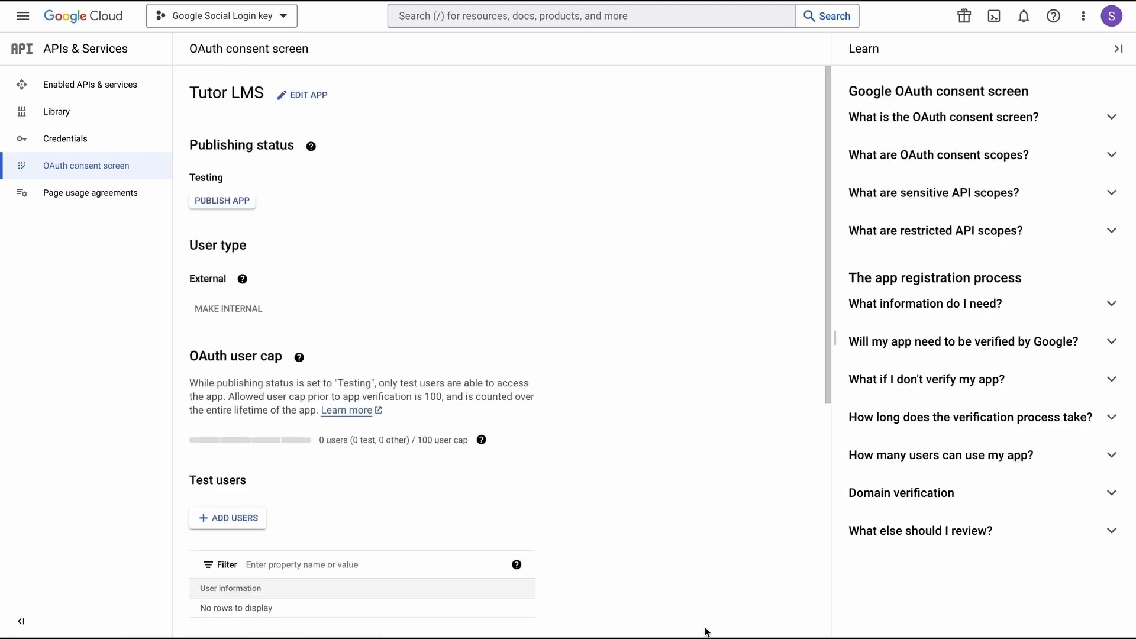
{"action": "mouse_move", "coordinate": [251, 206]}
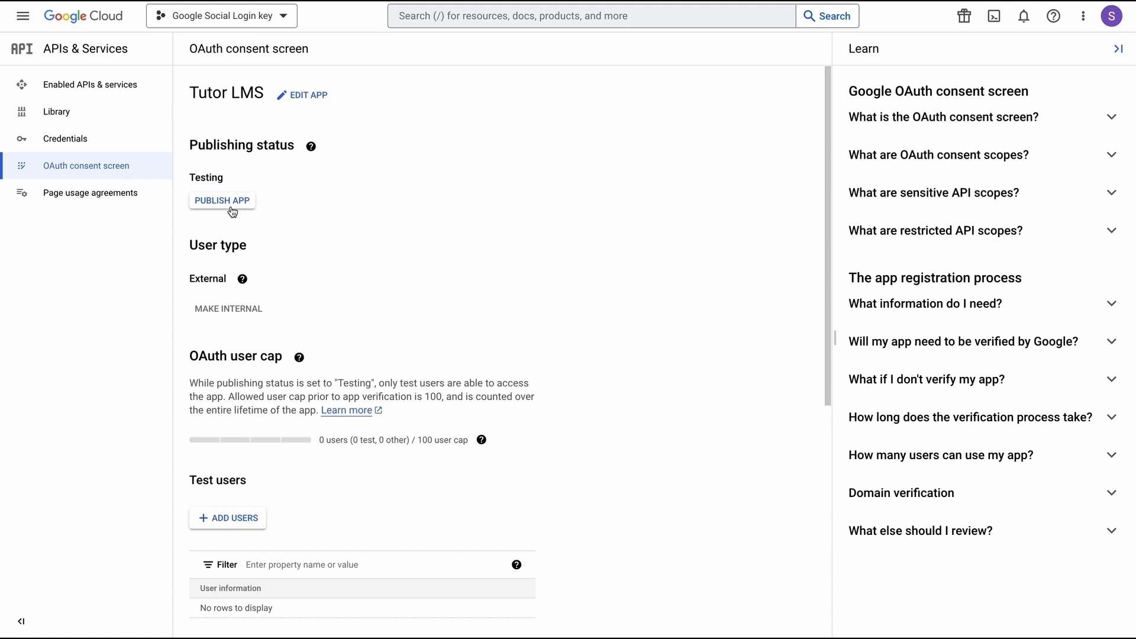
- Publish the Tutor LMS app and confirm pushing it to production
{"action": "left_click", "coordinate": [222, 200]}
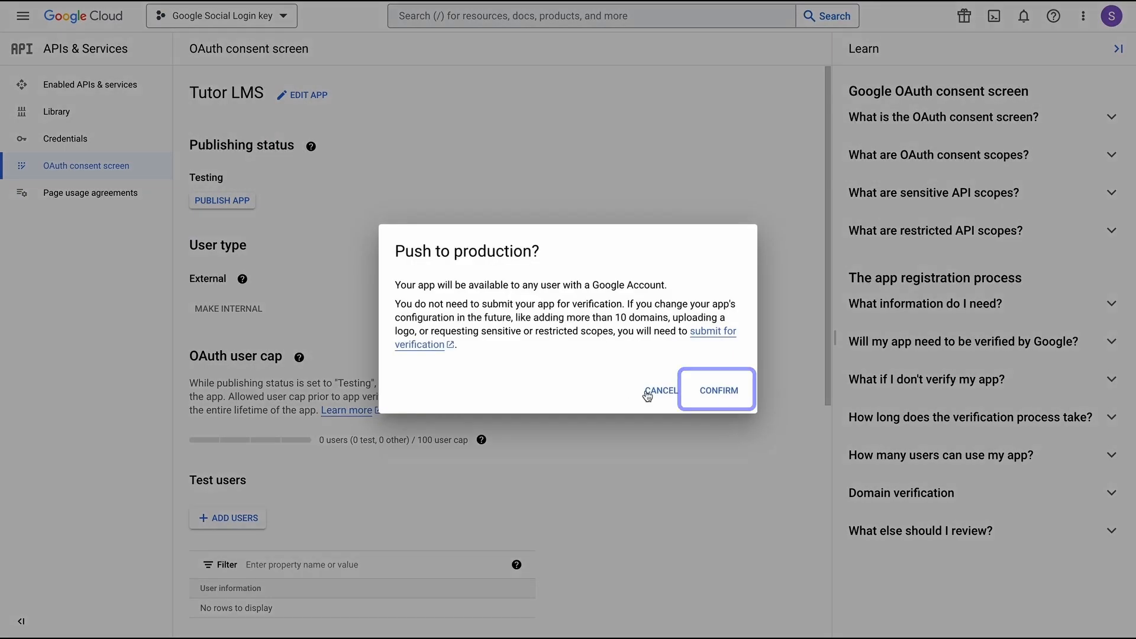
{"action": "left_click", "coordinate": [715, 390]}
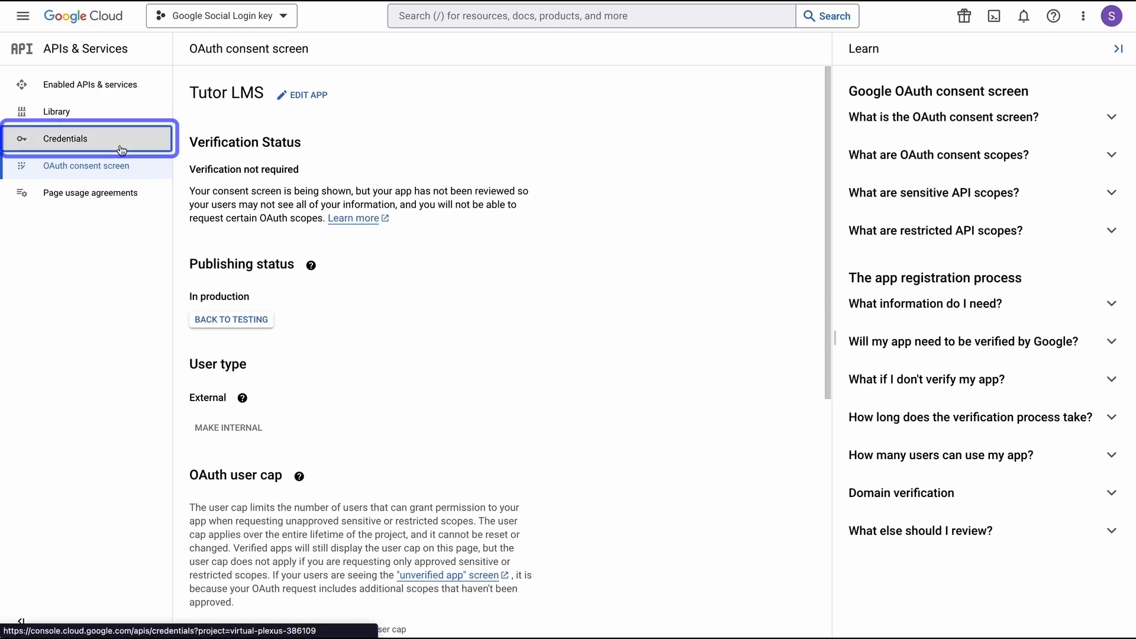
- Start an OAuth client ID of type Web application from Credentials and add a redirect URI entry
{"action": "left_click", "coordinate": [65, 138]}
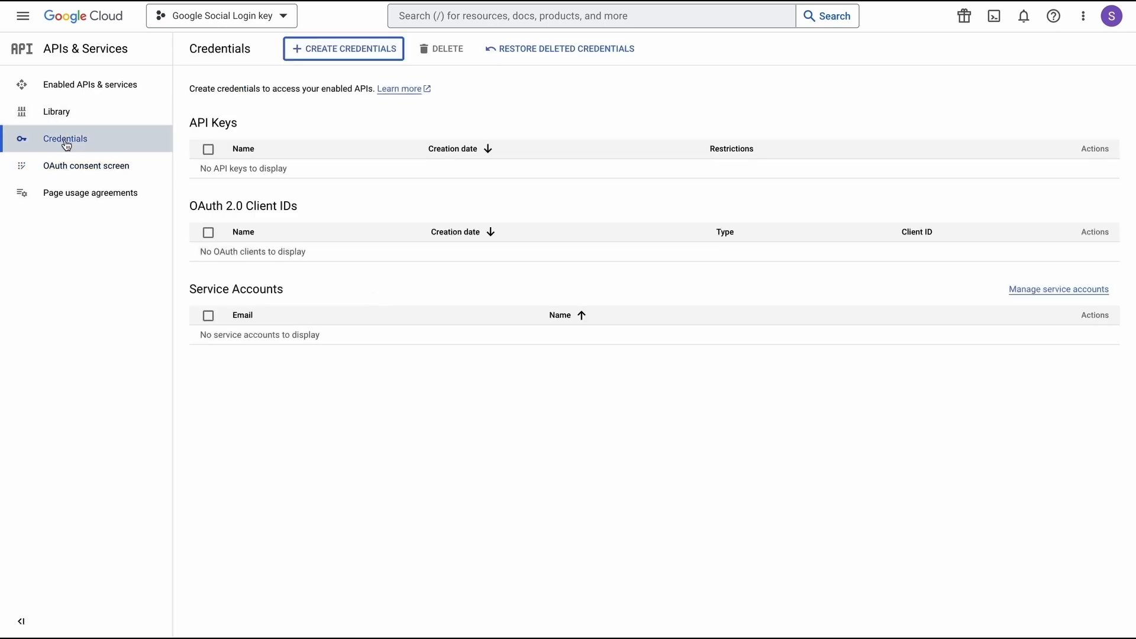
{"action": "left_click", "coordinate": [343, 49]}
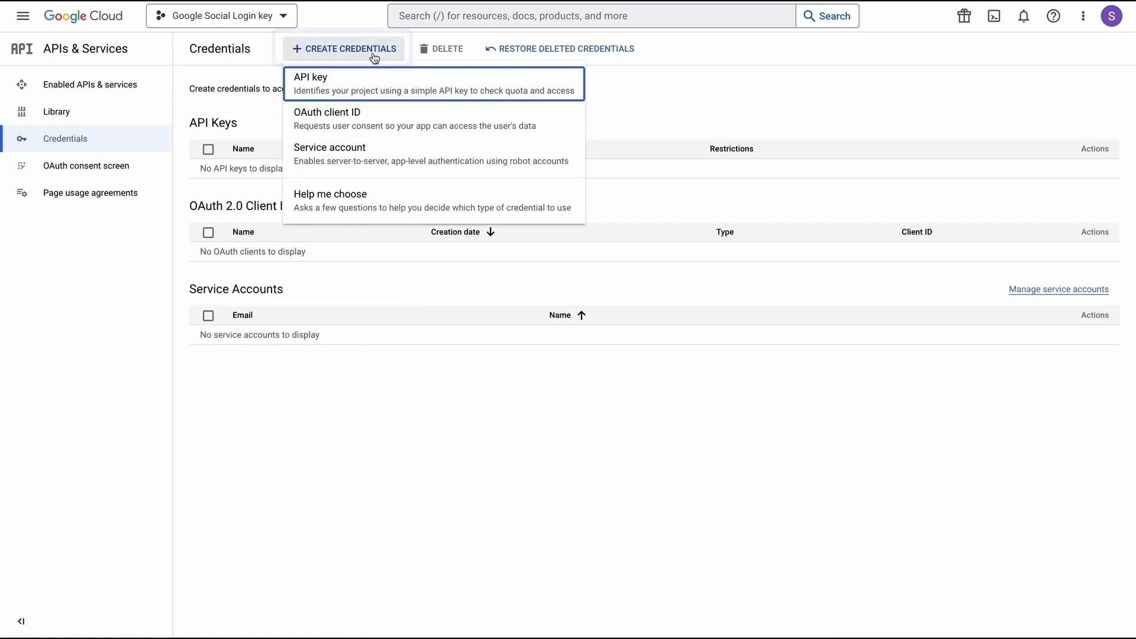
{"action": "mouse_move", "coordinate": [387, 115]}
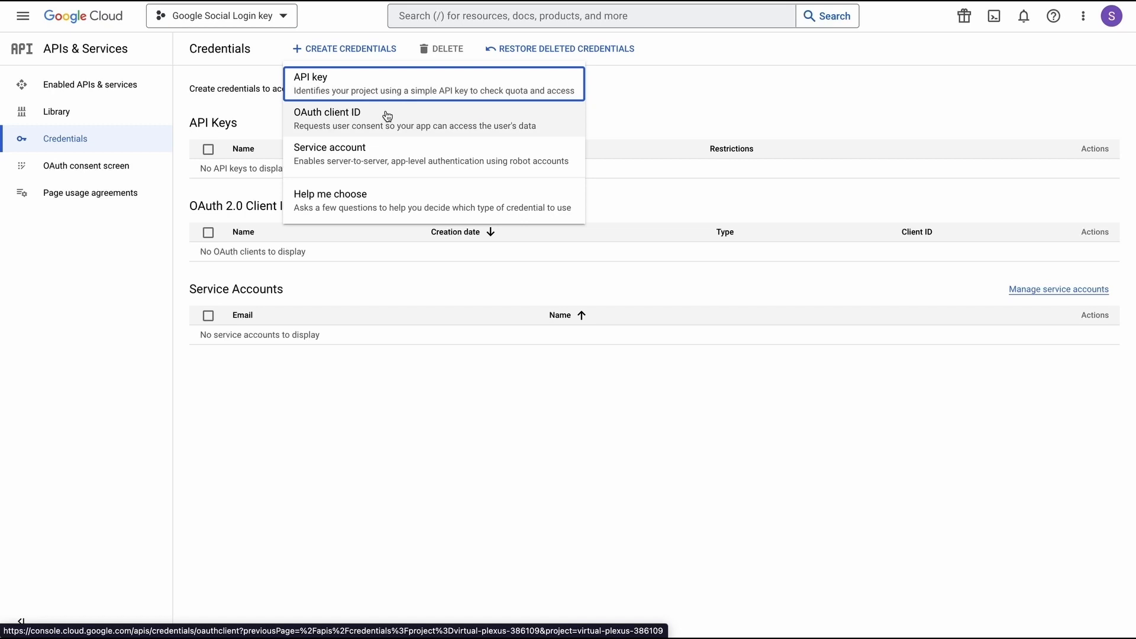
{"action": "left_click", "coordinate": [327, 118]}
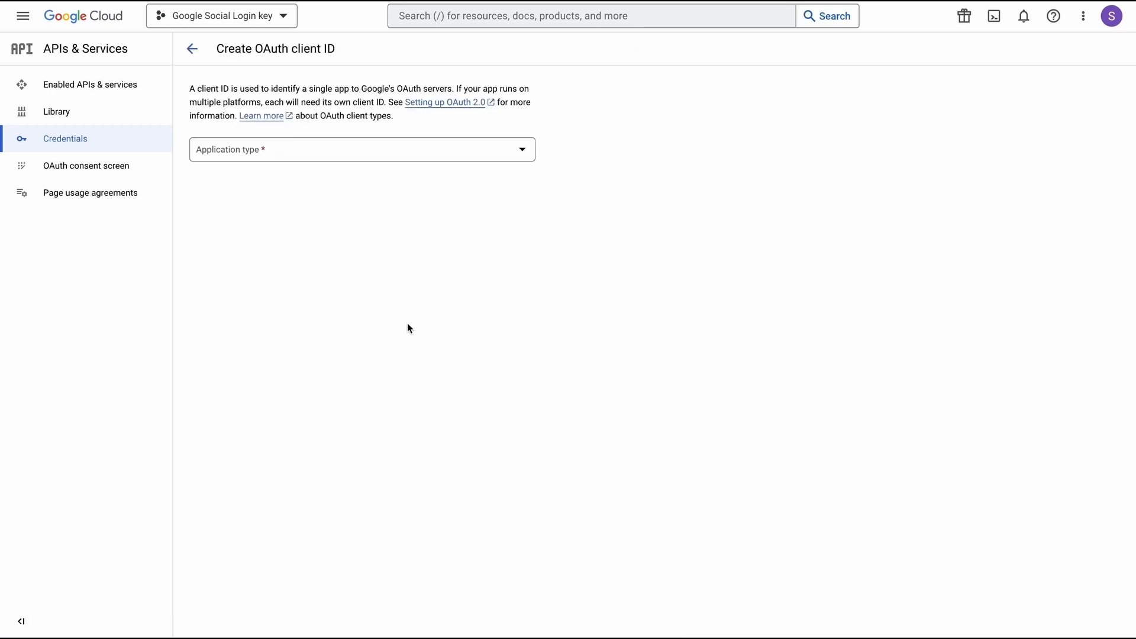
{"action": "mouse_move", "coordinate": [503, 157]}
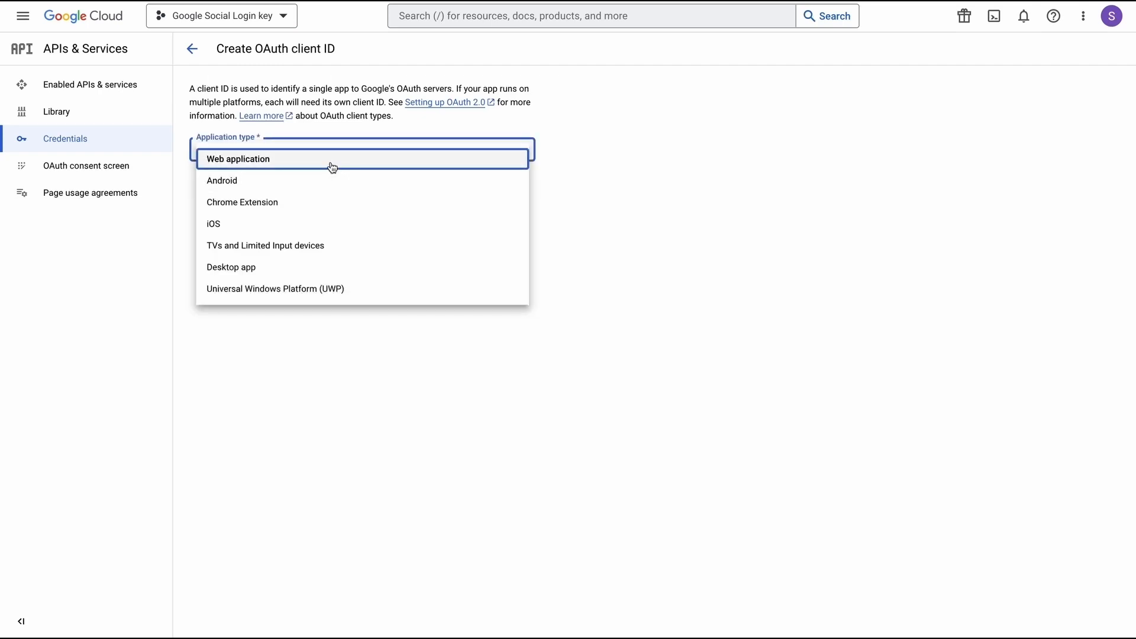
{"action": "left_click", "coordinate": [237, 158]}
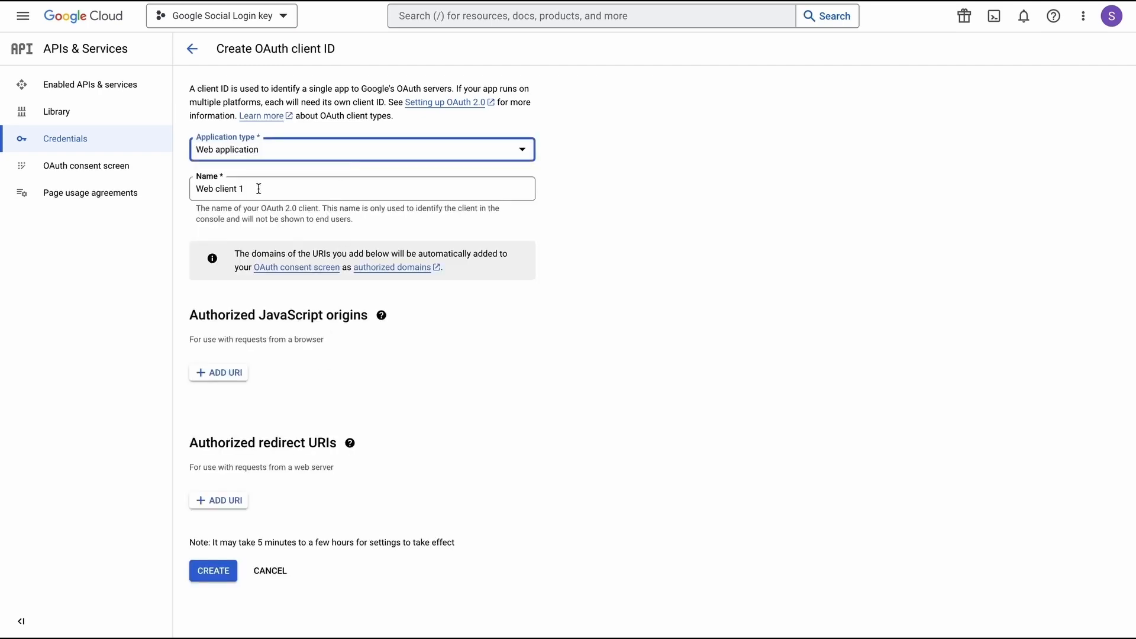
{"action": "mouse_move", "coordinate": [234, 369]}
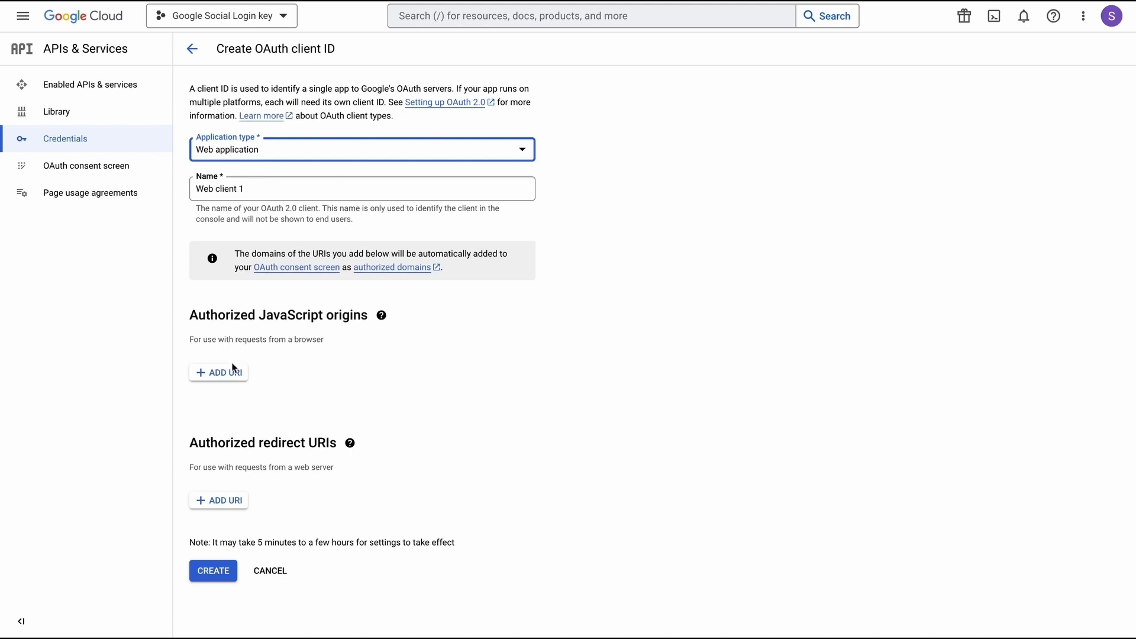
{"action": "left_click", "coordinate": [383, 315]}
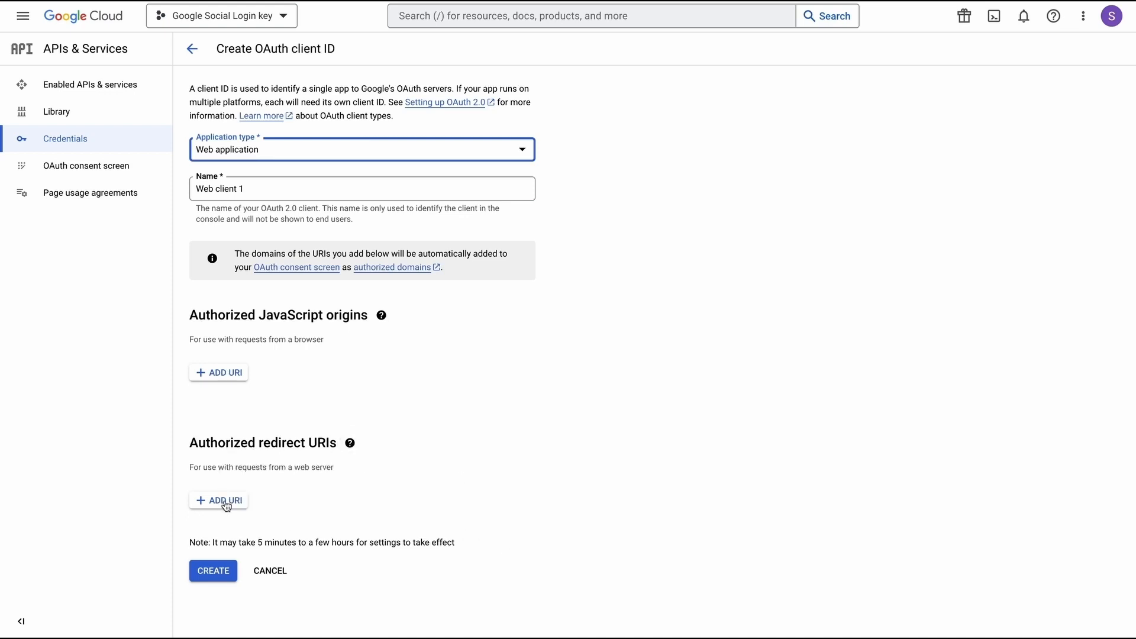
{"action": "left_click", "coordinate": [218, 499]}
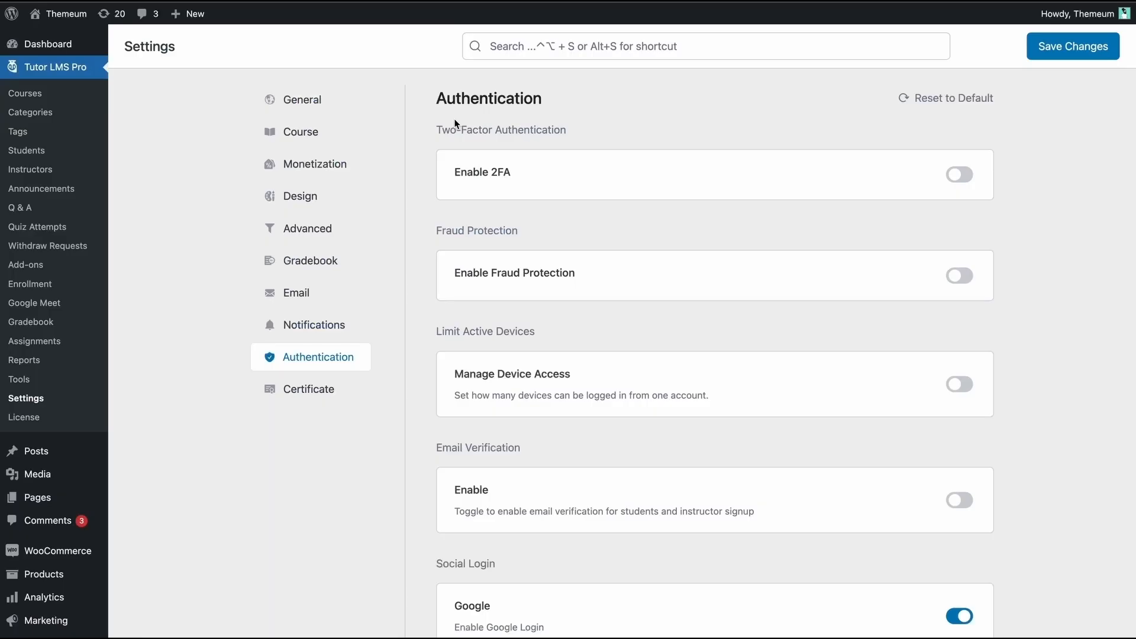
{"action": "mouse_move", "coordinate": [346, 358]}
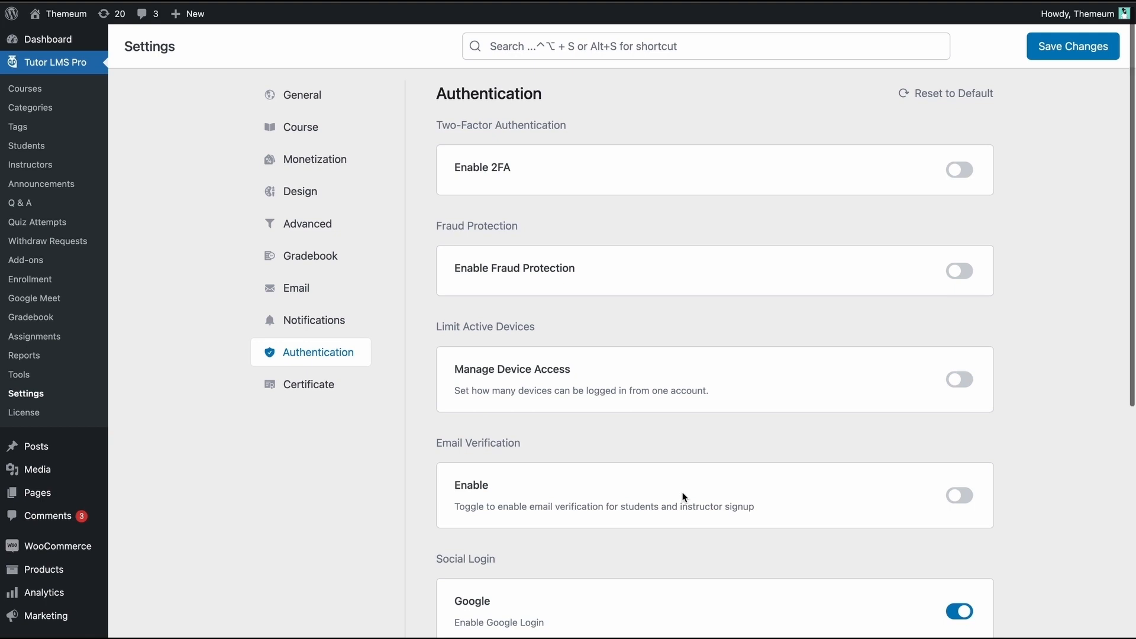
- Copy the Google redirect URL from the Tutor LMS Social Login settings
{"action": "scroll", "scroll_direction": "down", "scroll_amount": 3}
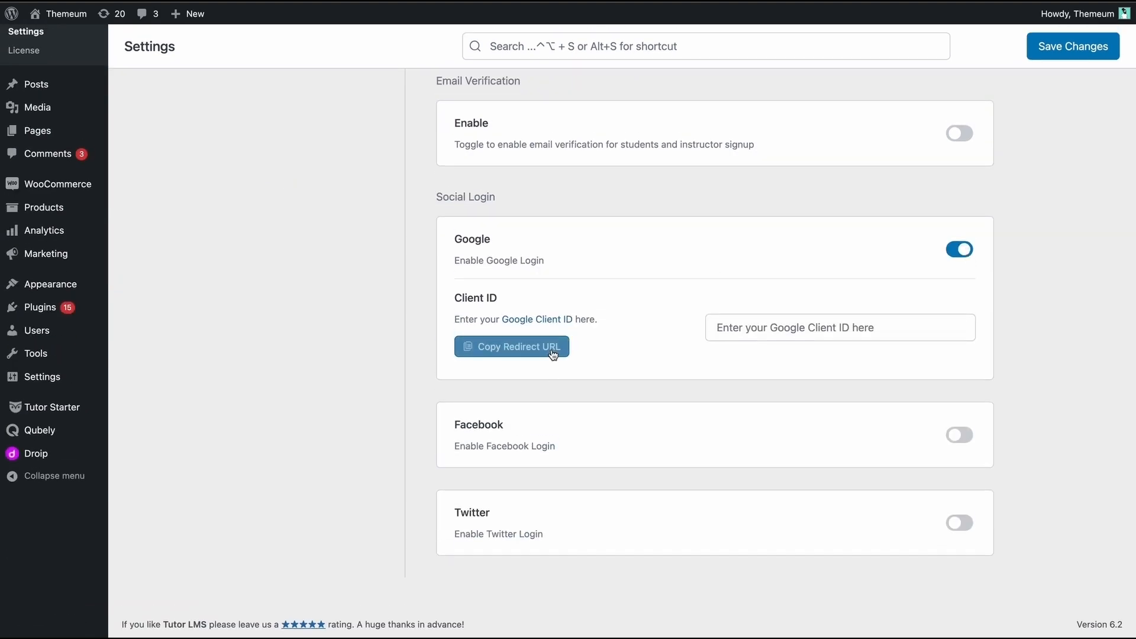
{"action": "left_click", "coordinate": [511, 347]}
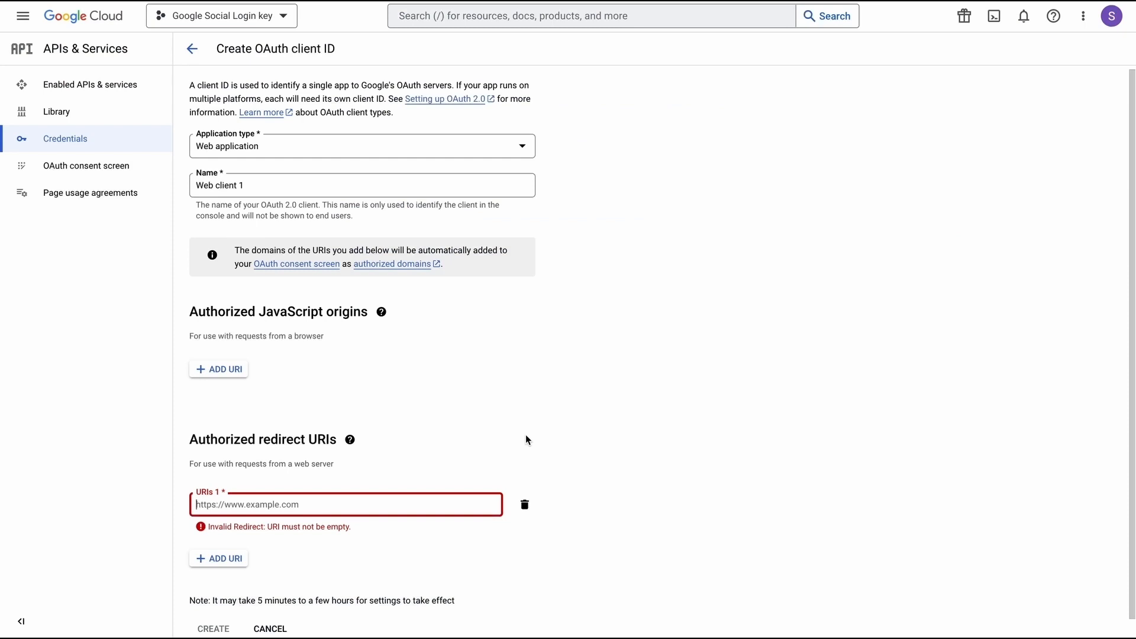
{"action": "type", "text": "http://localhost/wordpress/dashboard/"}
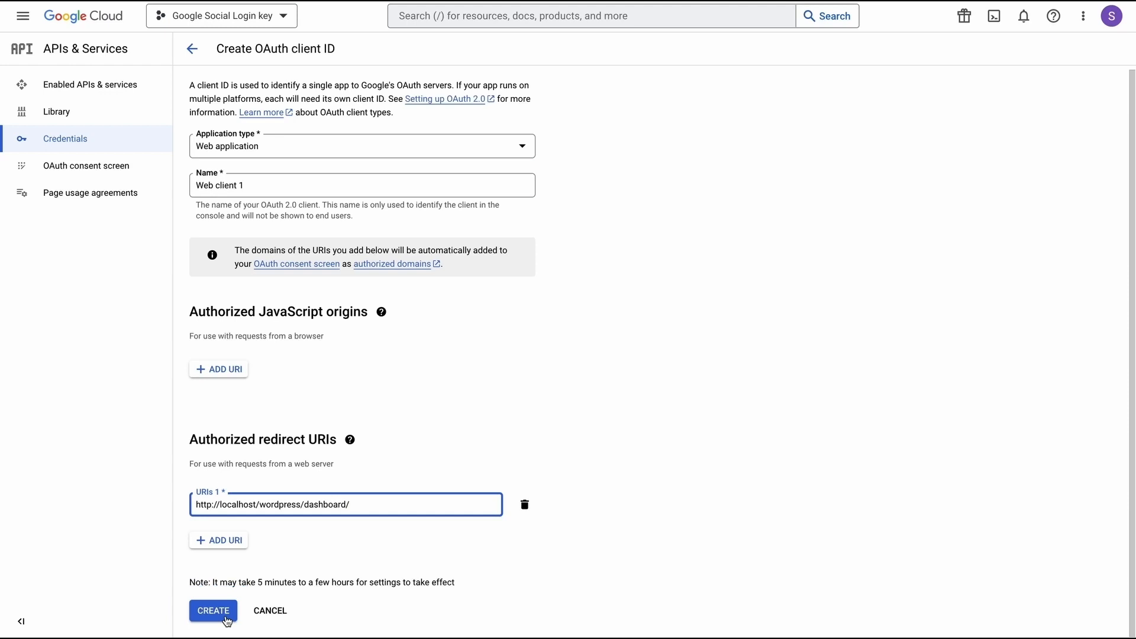
{"action": "left_click", "coordinate": [212, 611]}
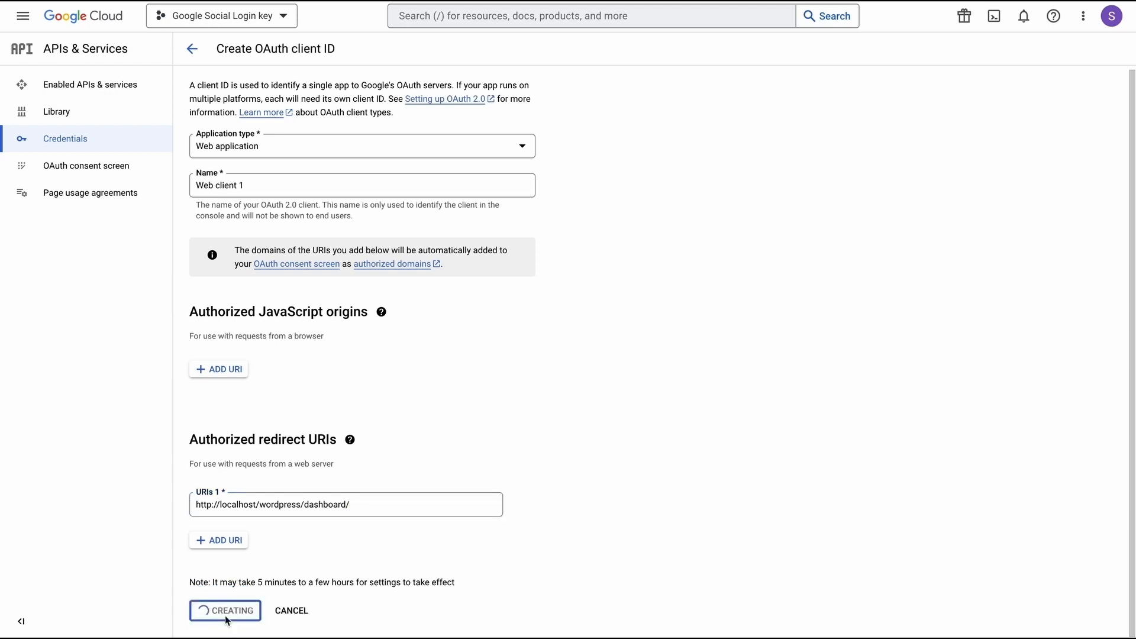
{"action": "left_click", "coordinate": [225, 610]}
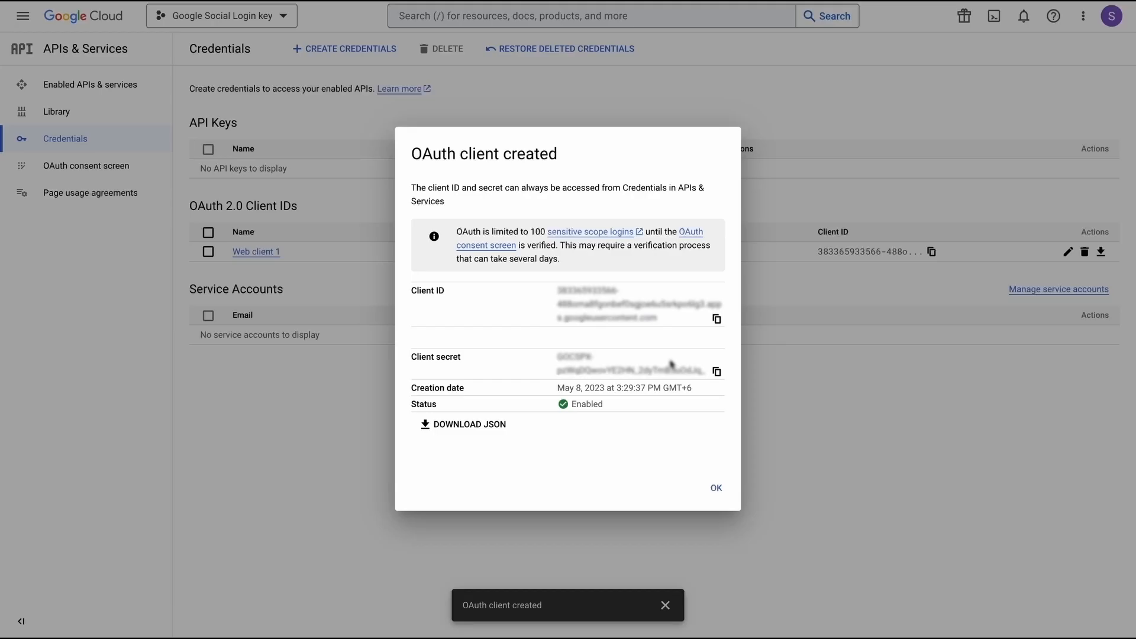
{"action": "mouse_move", "coordinate": [504, 295]}
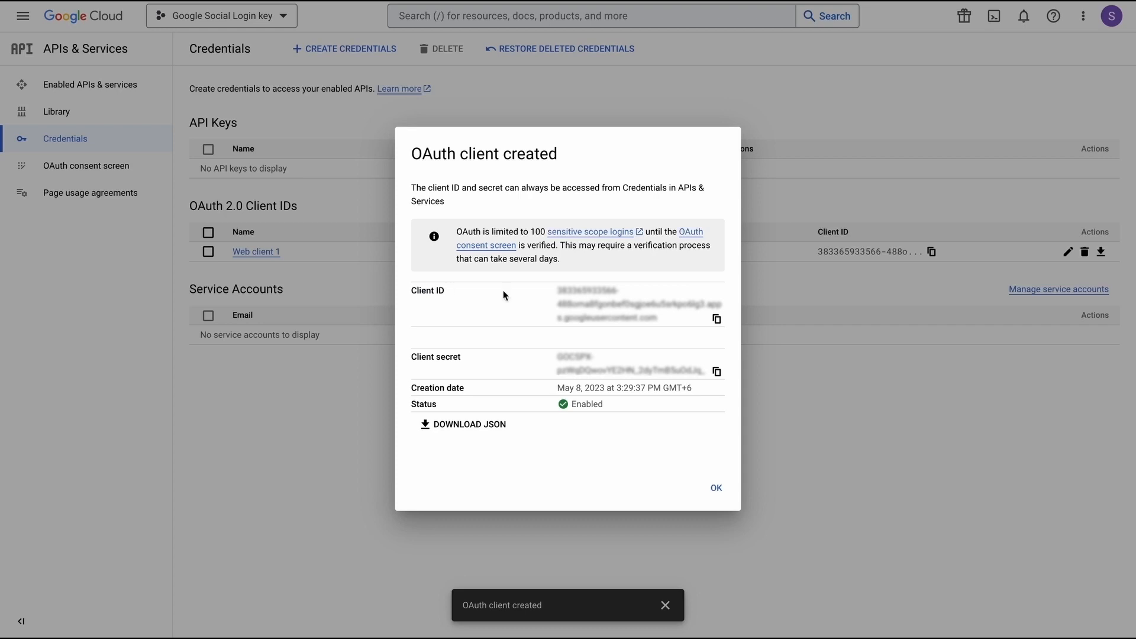
{"action": "left_click", "coordinate": [716, 318]}
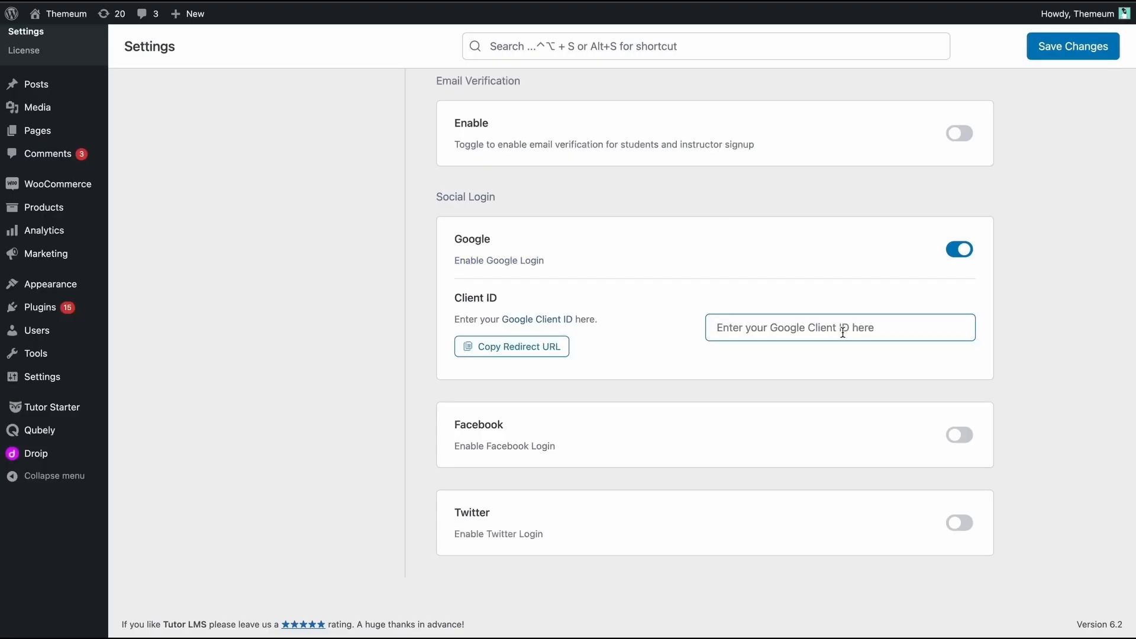
- Enter Client ID 0sgjoe6u5srkpo6lg3.apps.googleusercontent.com in Google Client ID and save changes
{"action": "left_click", "coordinate": [838, 326]}
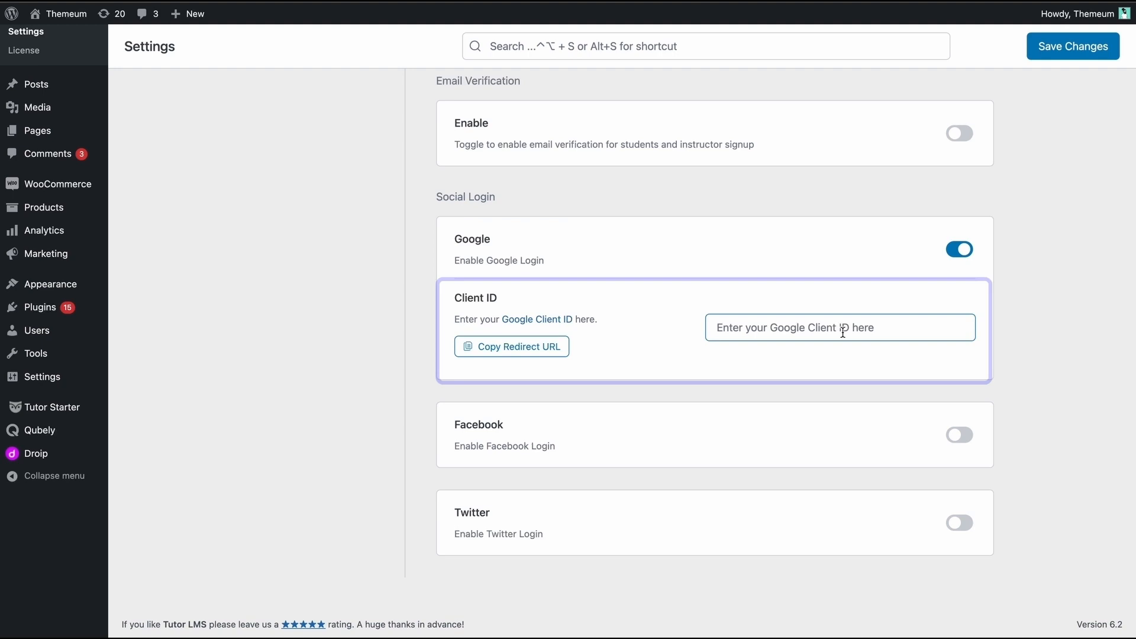
{"action": "type", "text": "0sgjoe6u5srkpo6lg3.apps.googleusercontent.com"}
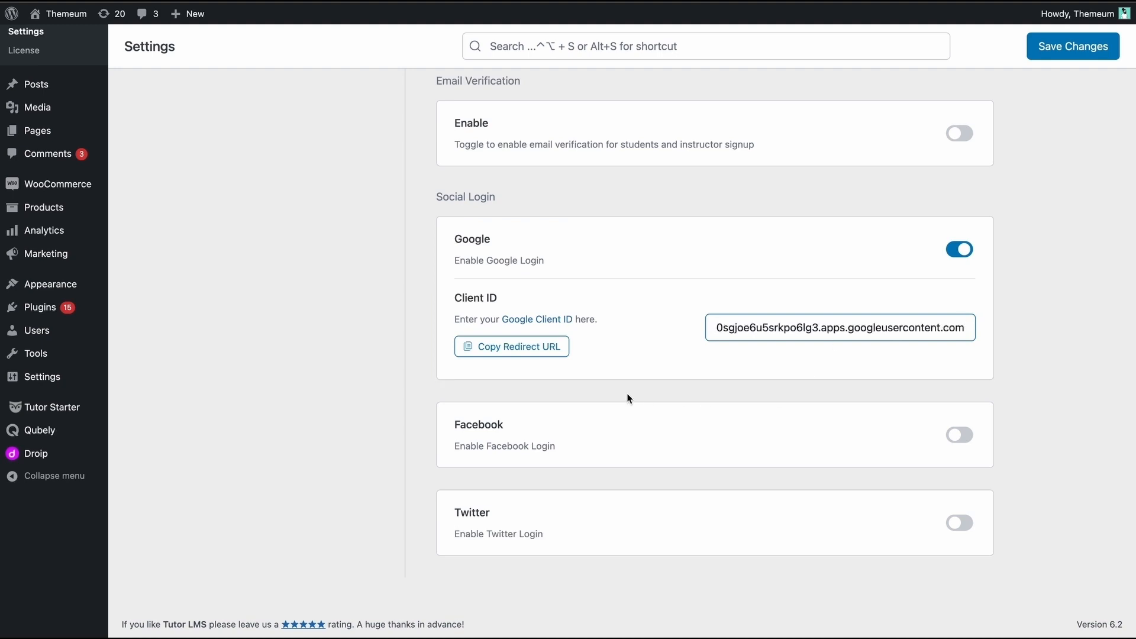
{"action": "left_click", "coordinate": [1072, 46]}
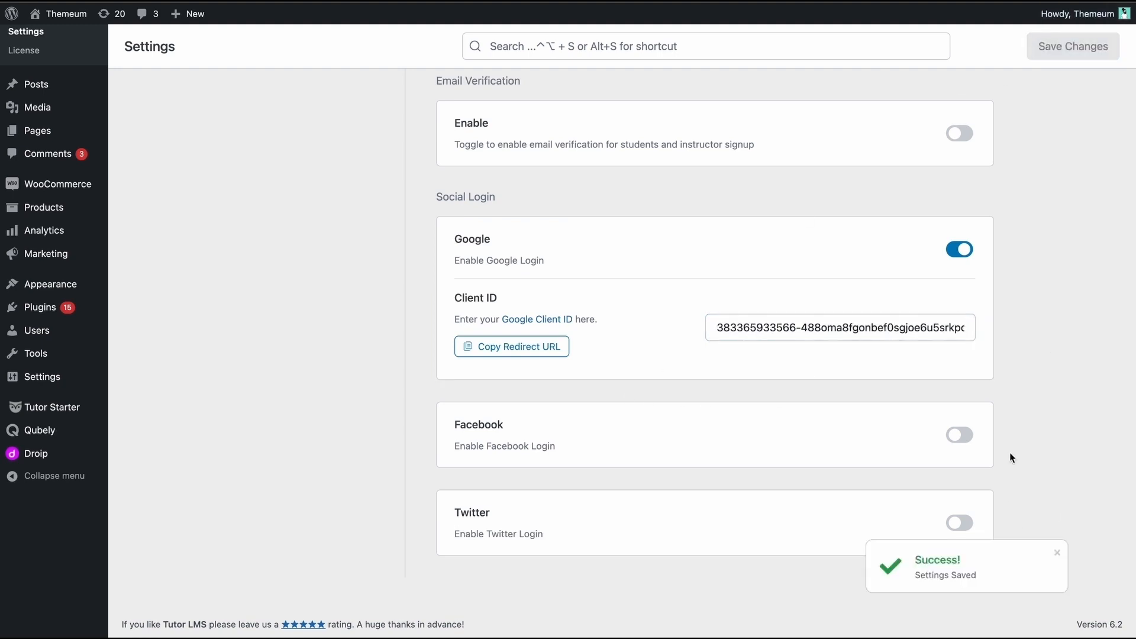